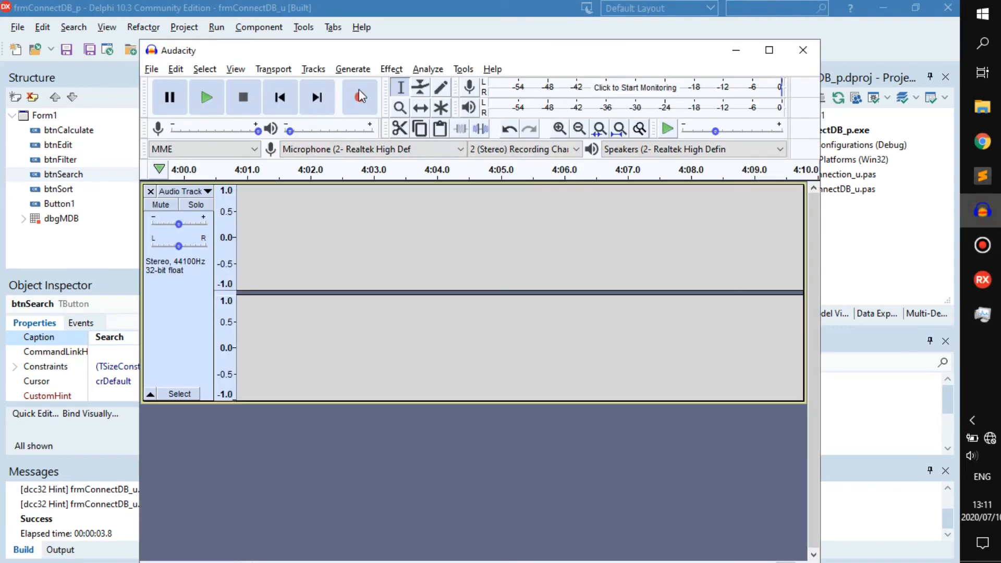
Generate the empty btnSearchClick handler from the form's Search button.
{"action": "left_click", "coordinate": [359, 97]}
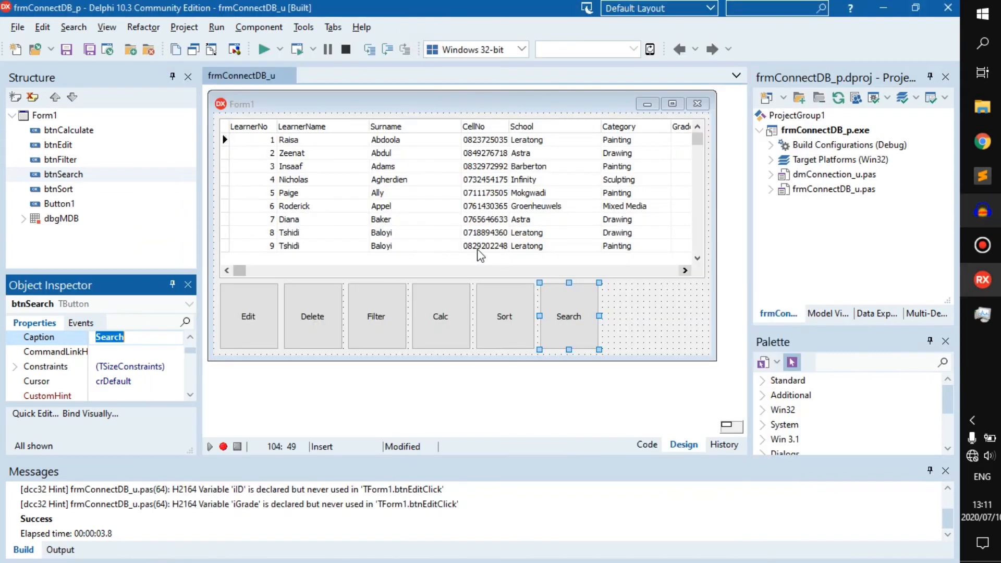
{"action": "mouse_move", "coordinate": [972, 268]}
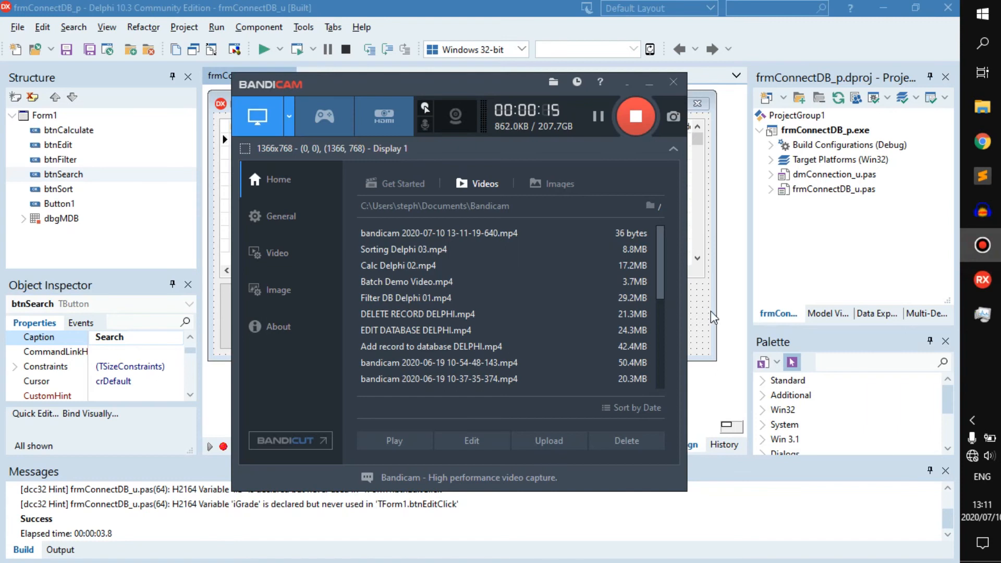
{"action": "left_click", "coordinate": [672, 82]}
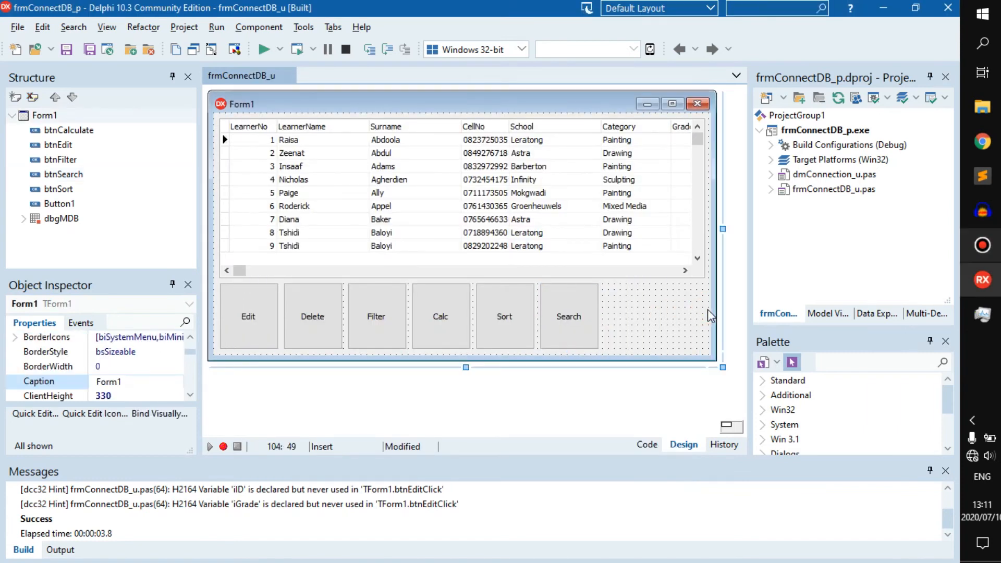
{"action": "mouse_move", "coordinate": [594, 316]}
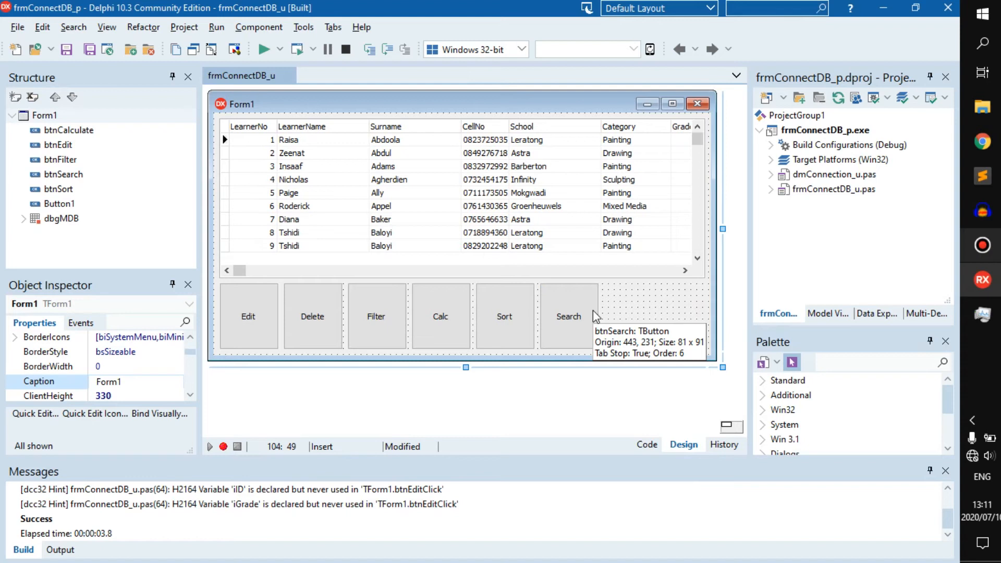
{"action": "mouse_move", "coordinate": [598, 317]}
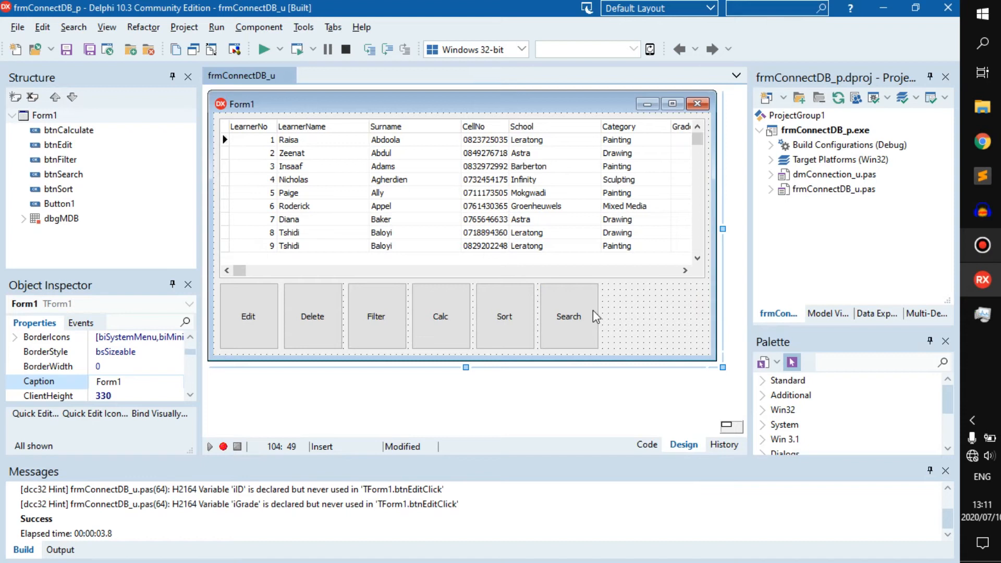
{"action": "mouse_move", "coordinate": [621, 318]}
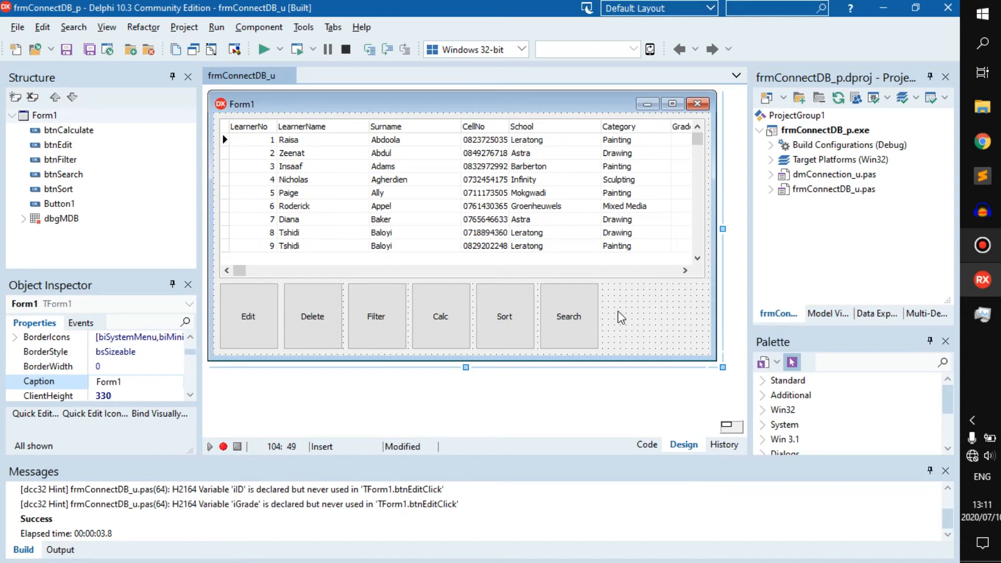
{"action": "mouse_move", "coordinate": [421, 174]}
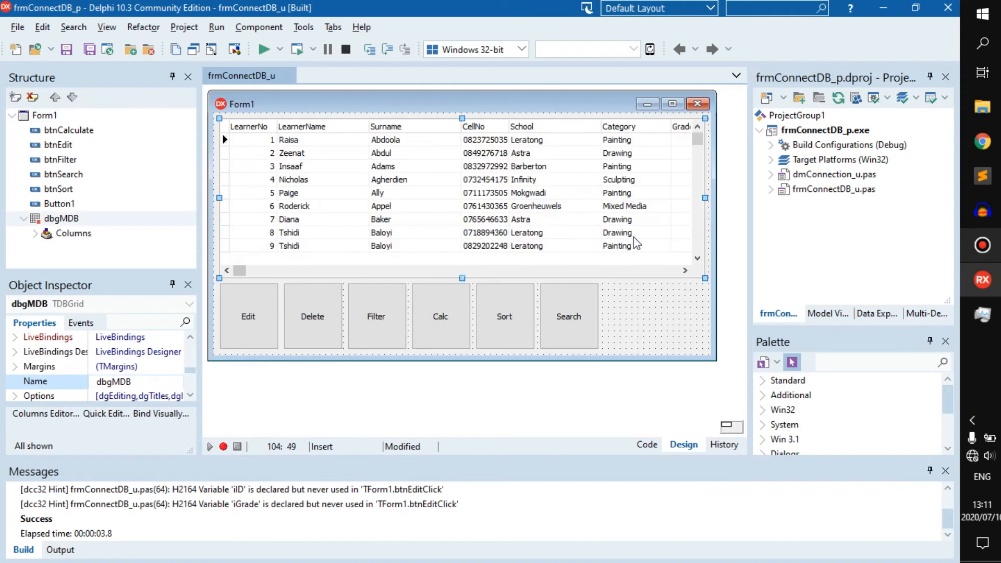
{"action": "mouse_move", "coordinate": [469, 251]}
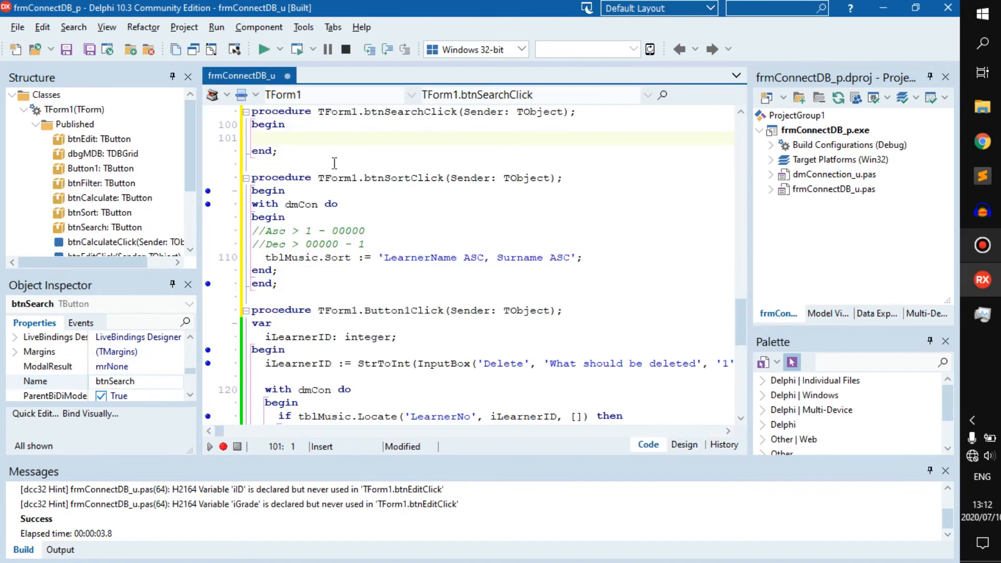
Write a with dmCon begin…end block containing 'if tblMusic.Locate() then'.
{"action": "type", "text": "with dmCon do"}
{"action": "type", "text": "begin"}
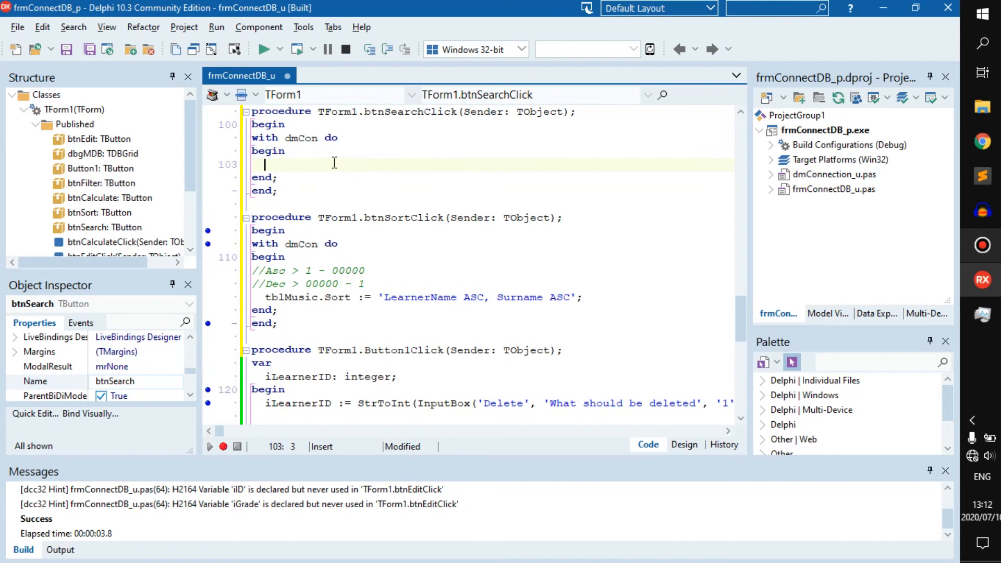
{"action": "type", "text": "if then"}
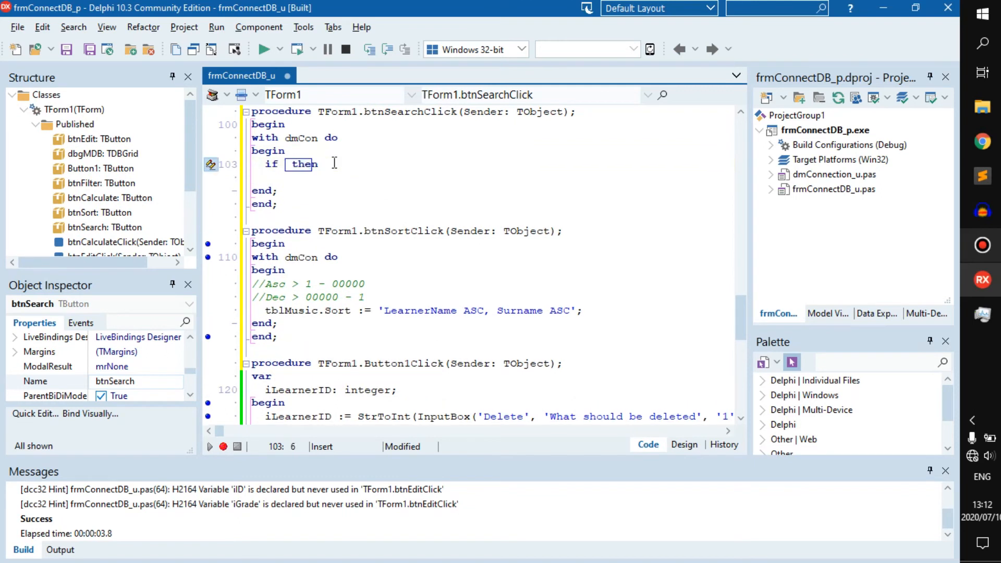
{"action": "type", "text": "tblMusic.Locate"}
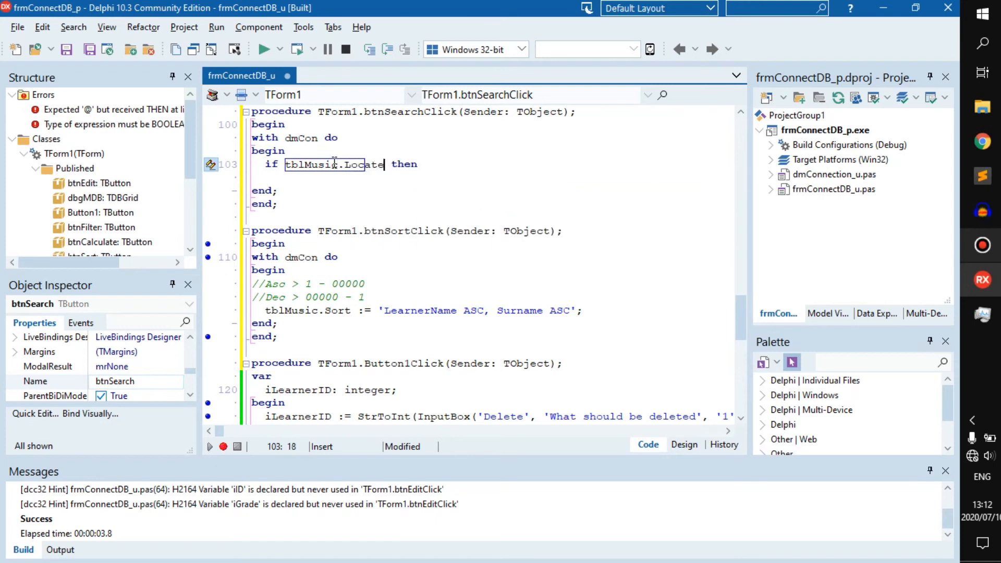
{"action": "type", "text": "()"}
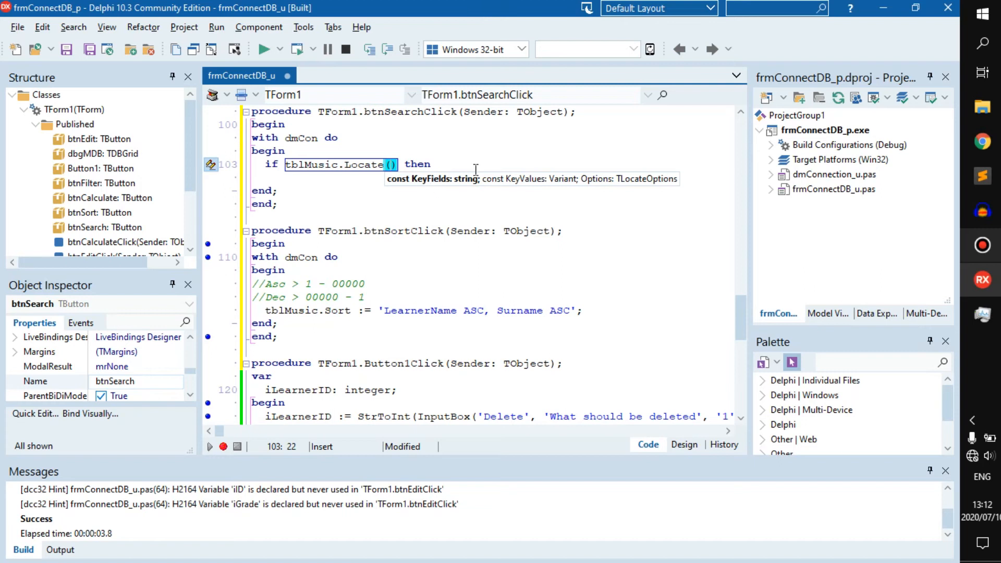
{"action": "mouse_move", "coordinate": [553, 190]}
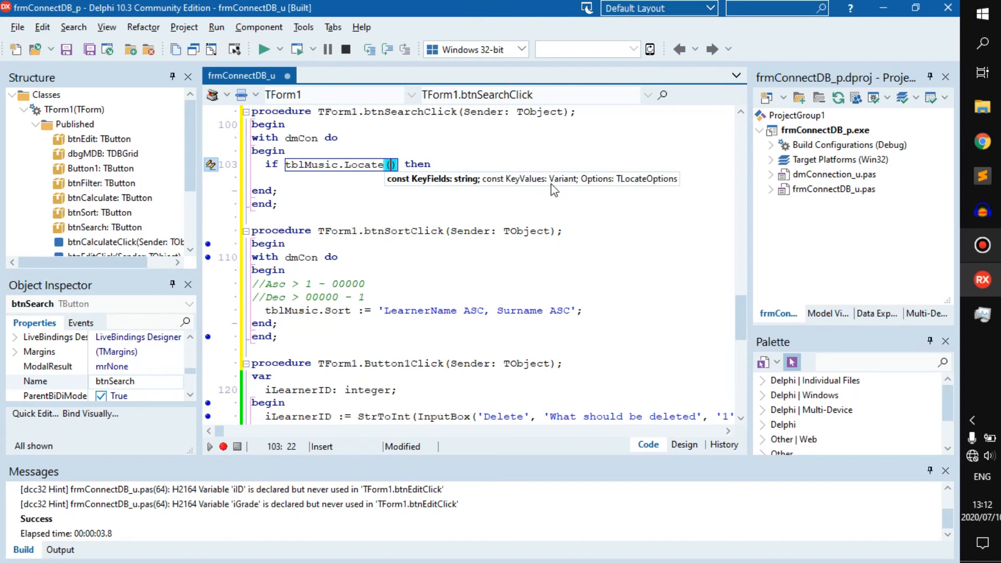
{"action": "mouse_move", "coordinate": [648, 191]}
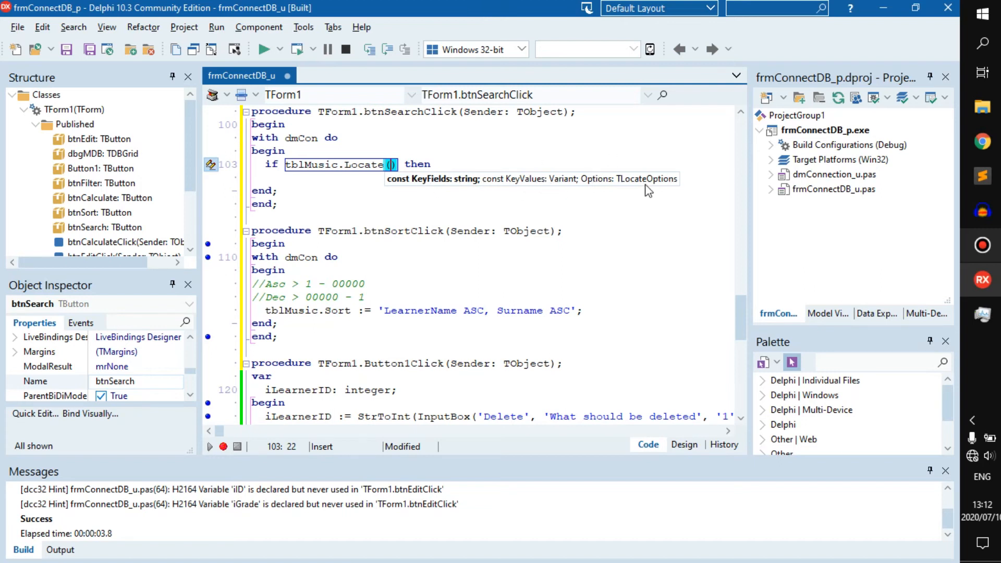
{"action": "mouse_move", "coordinate": [449, 185]}
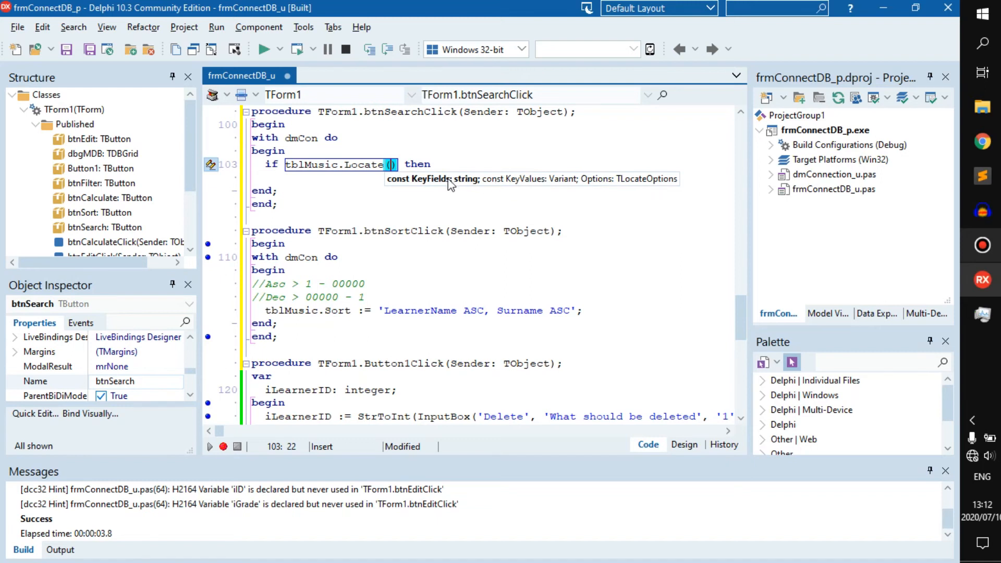
{"action": "mouse_move", "coordinate": [611, 185]}
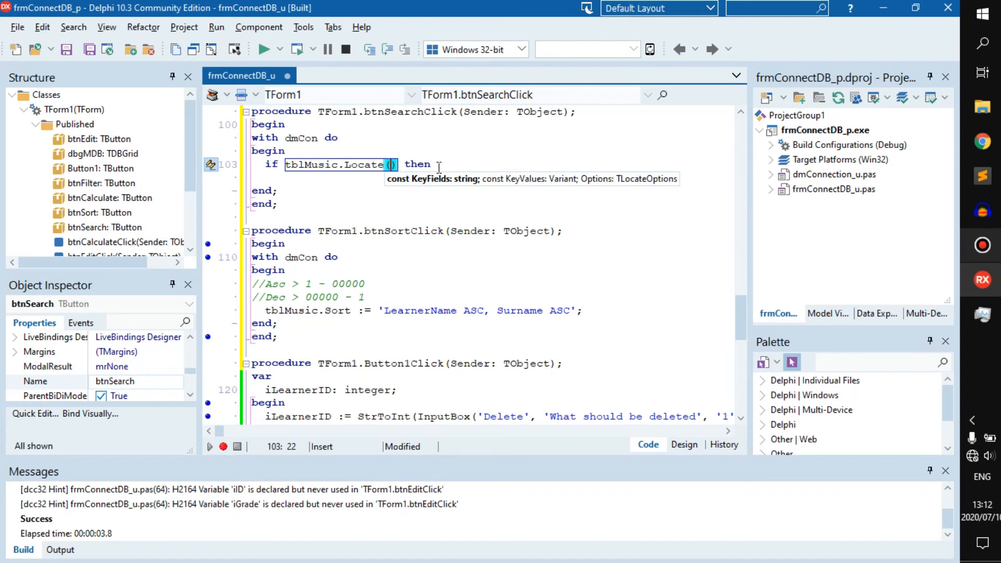
{"action": "mouse_move", "coordinate": [297, 168]}
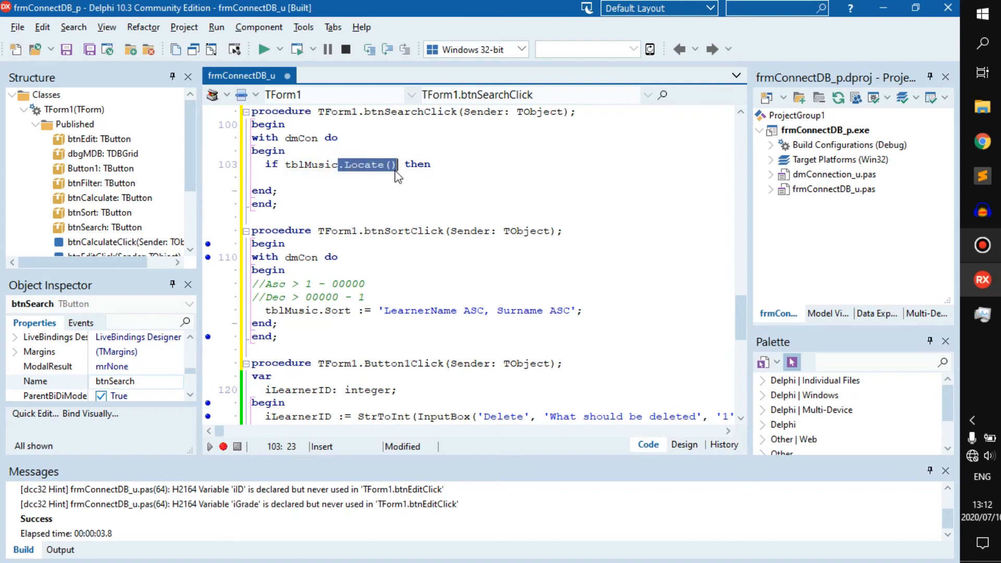
{"action": "left_click", "coordinate": [390, 164]}
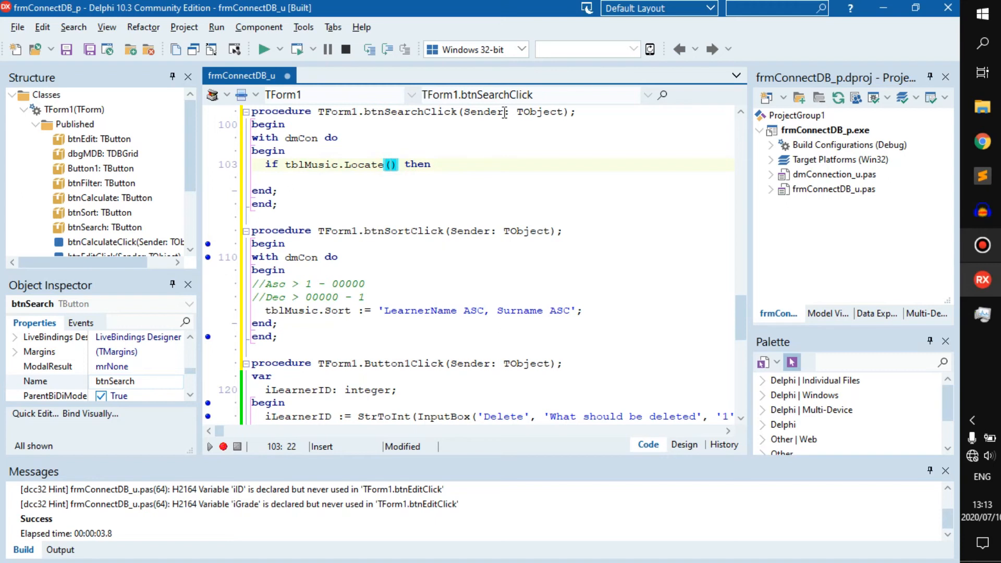
Enter 'LearnerName', as the first argument inside the Locate parentheses.
{"action": "type", "text": "'"}
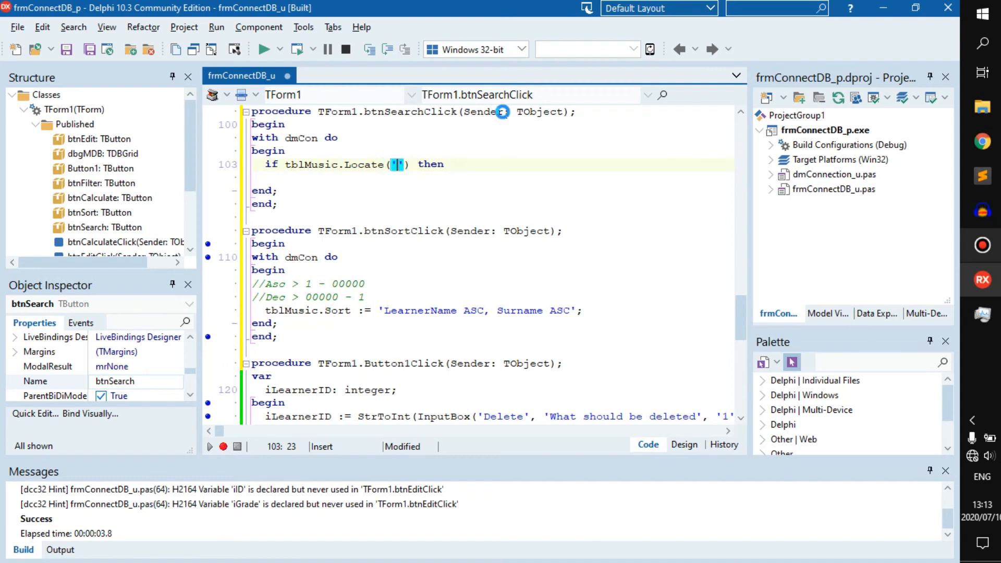
{"action": "left_click", "coordinate": [684, 444]}
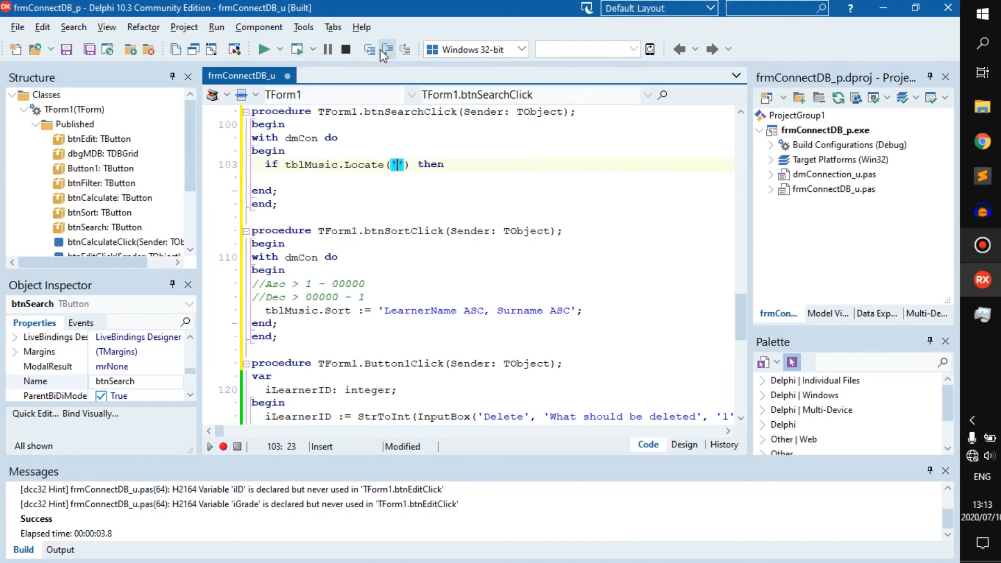
{"action": "type", "text": "Learner"}
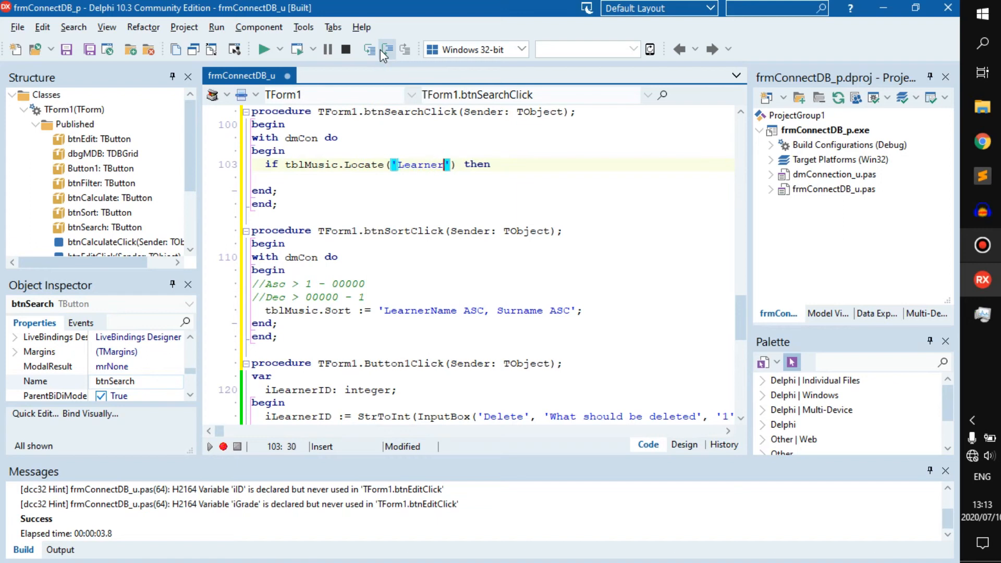
{"action": "type", "text": "Name"}
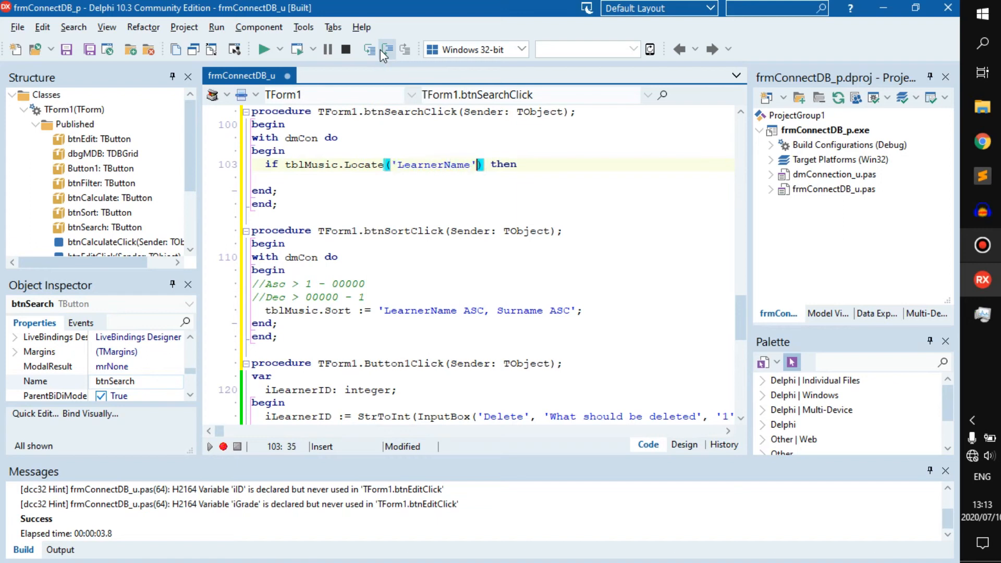
{"action": "type", "text": ","}
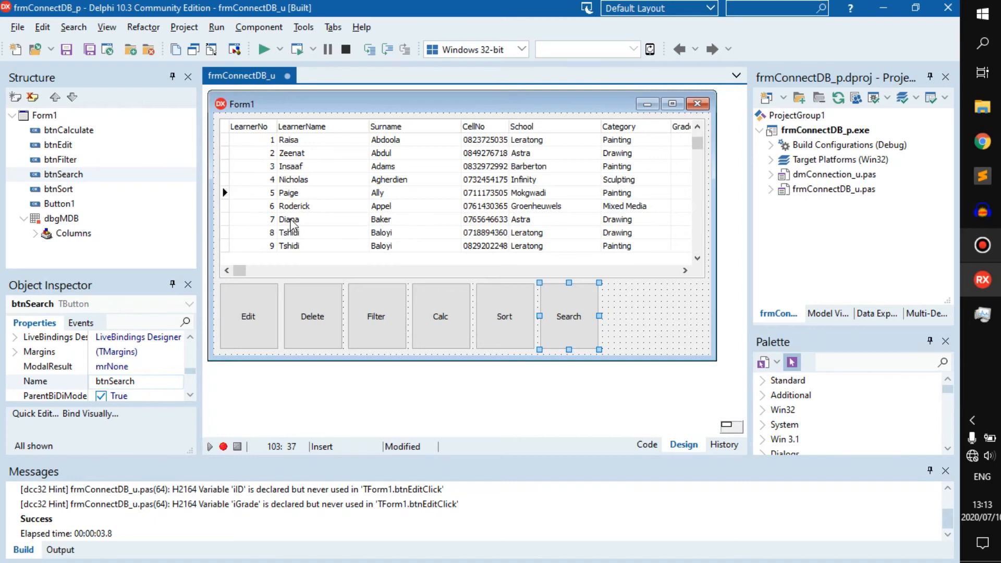
{"action": "mouse_move", "coordinate": [289, 225]}
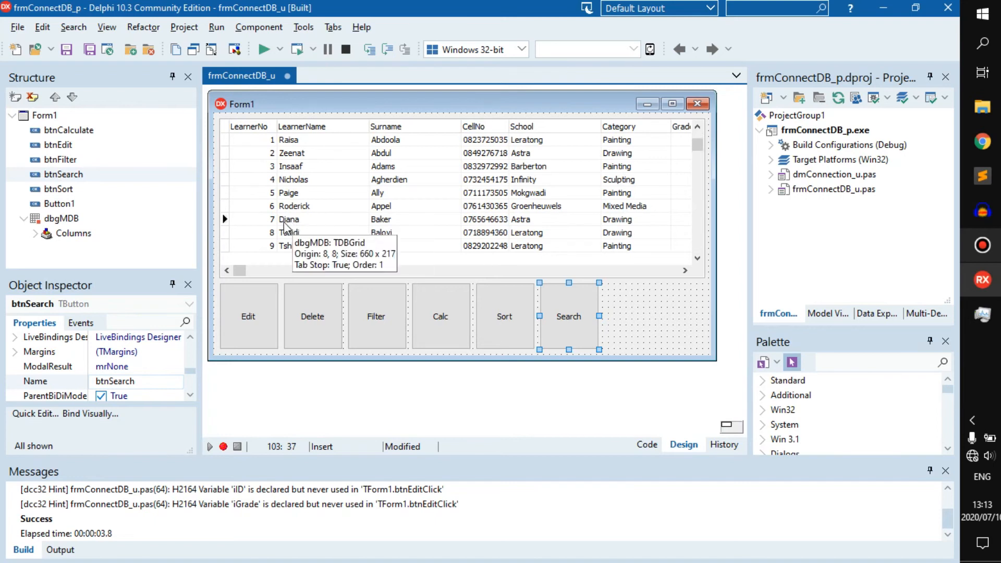
{"action": "mouse_move", "coordinate": [394, 77]}
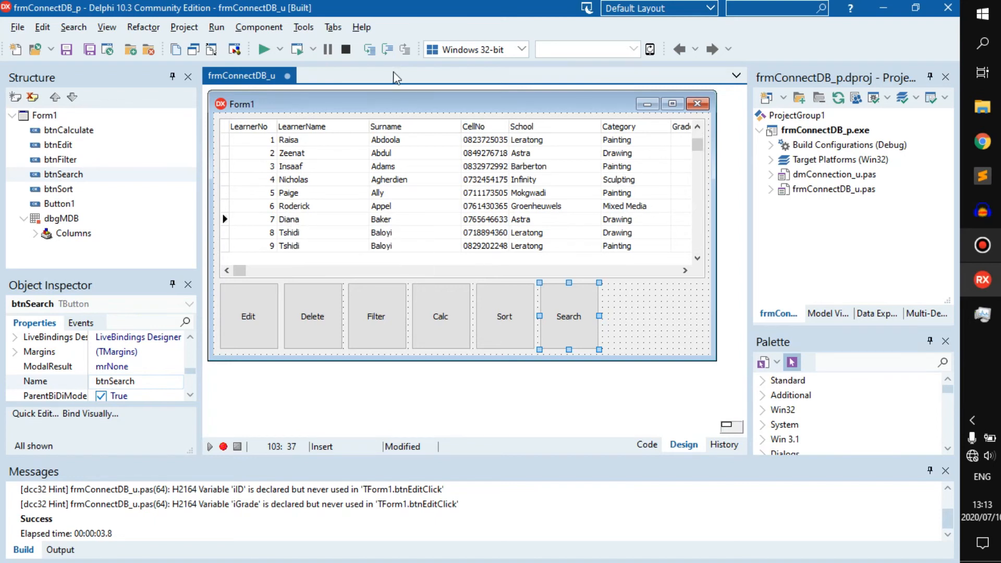
Add 'Diana' and an empty [] options set as the remaining Locate arguments.
{"action": "type", "text": "zz"}
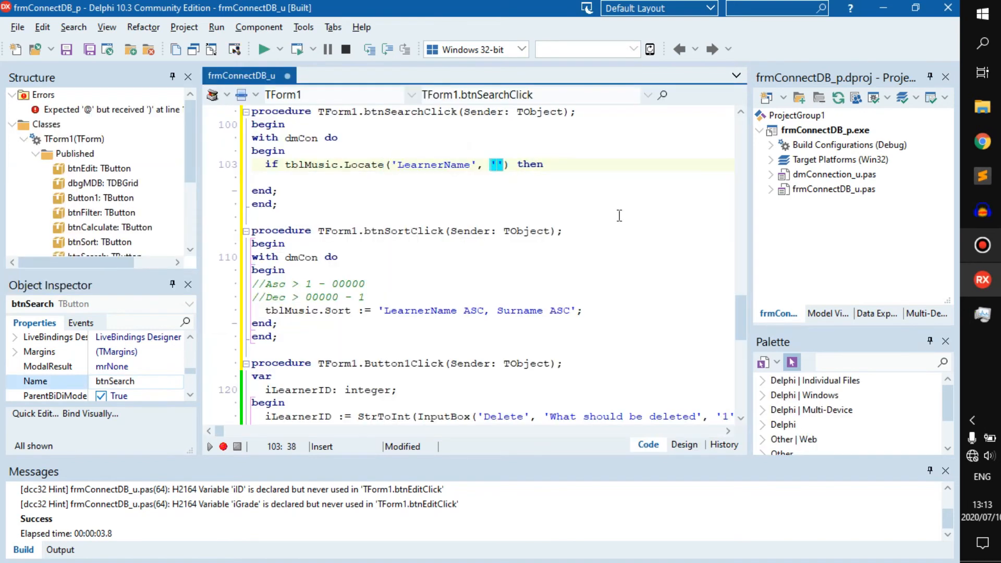
{"action": "type", "text": "Diana"}
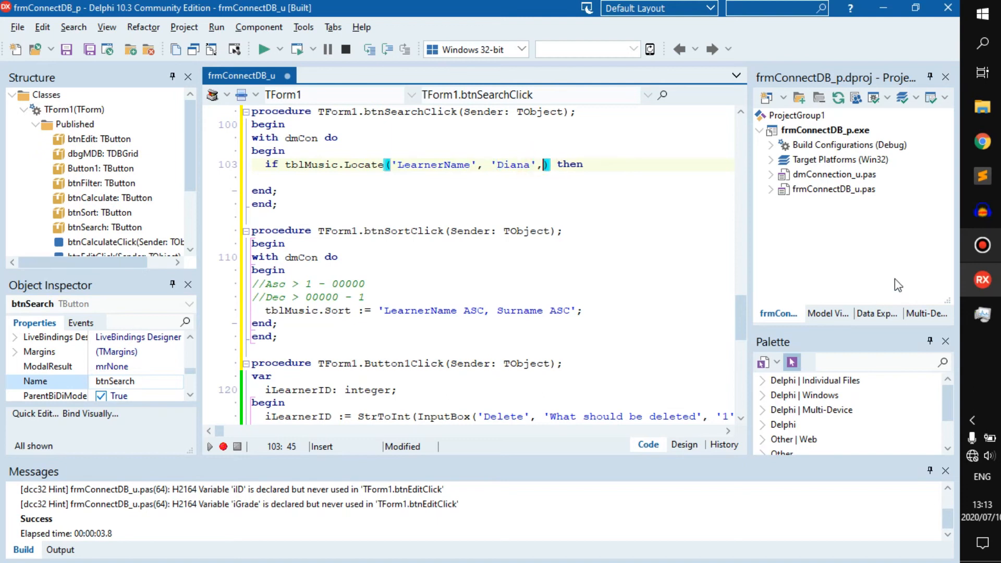
{"action": "type", "text": "[]"}
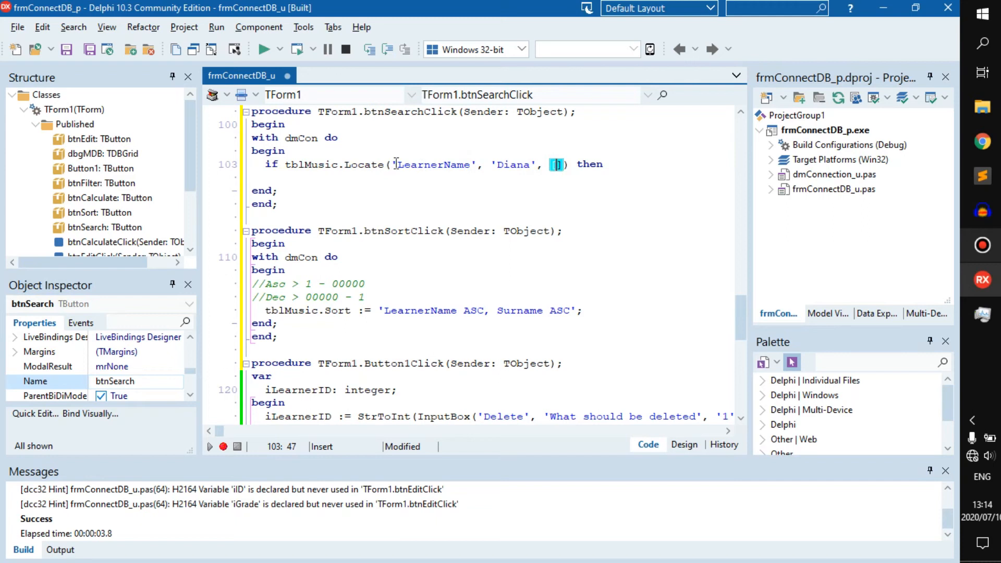
{"action": "left_click", "coordinate": [615, 164]}
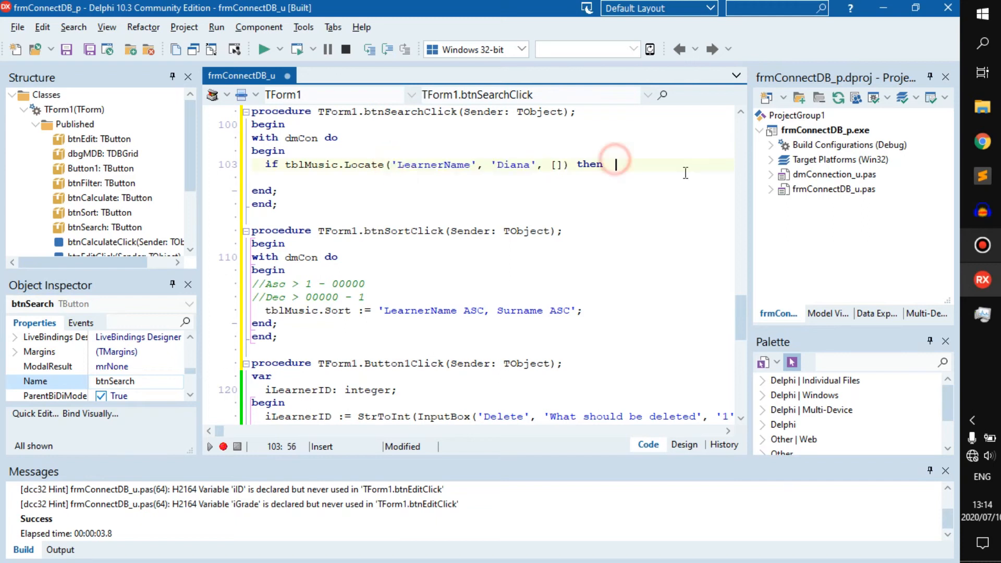
Open a begin block with ShowMessage('Learner found at ').
{"action": "type", "text": "b"}
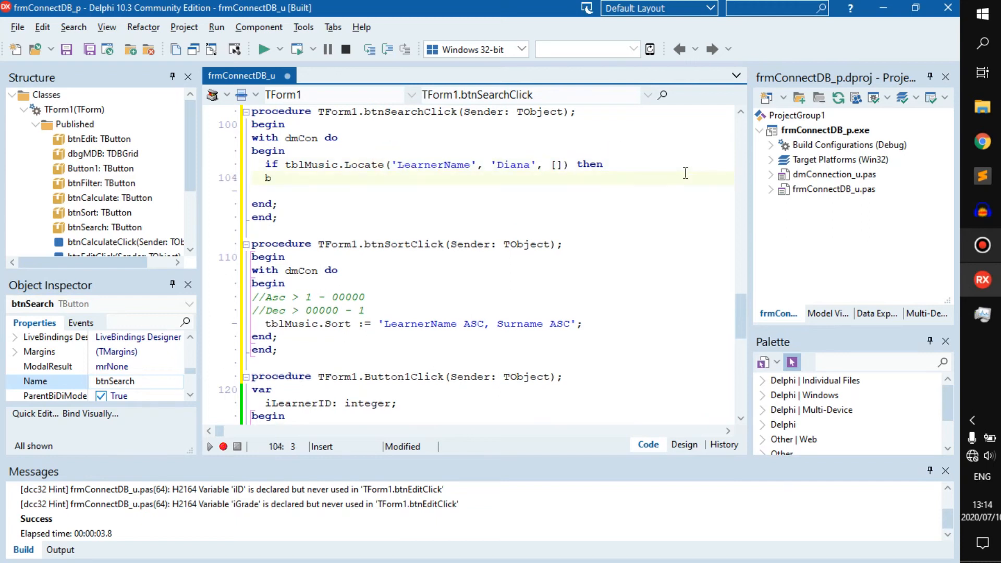
{"action": "type", "text": "egin"}
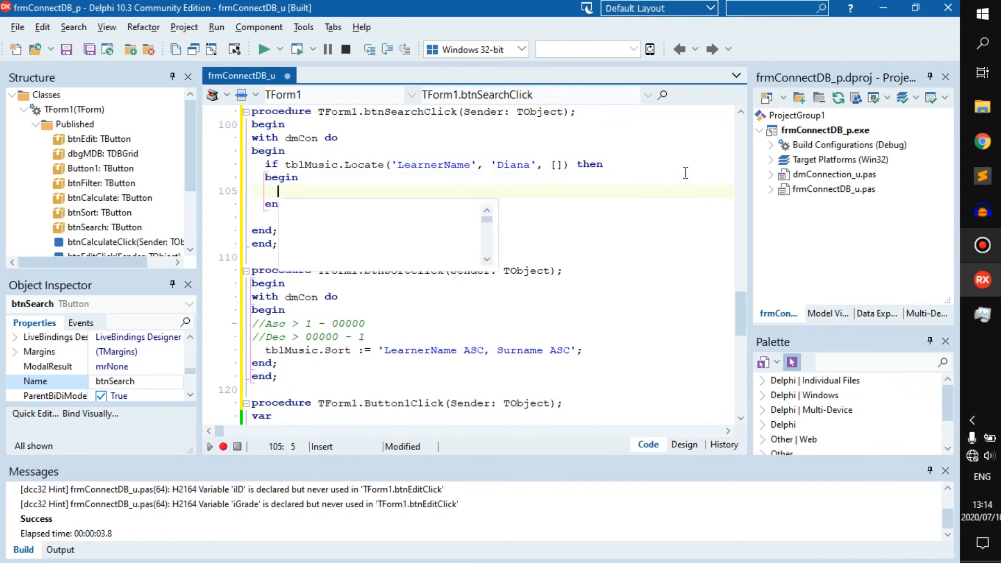
{"action": "type", "text": "ShowMessage();"}
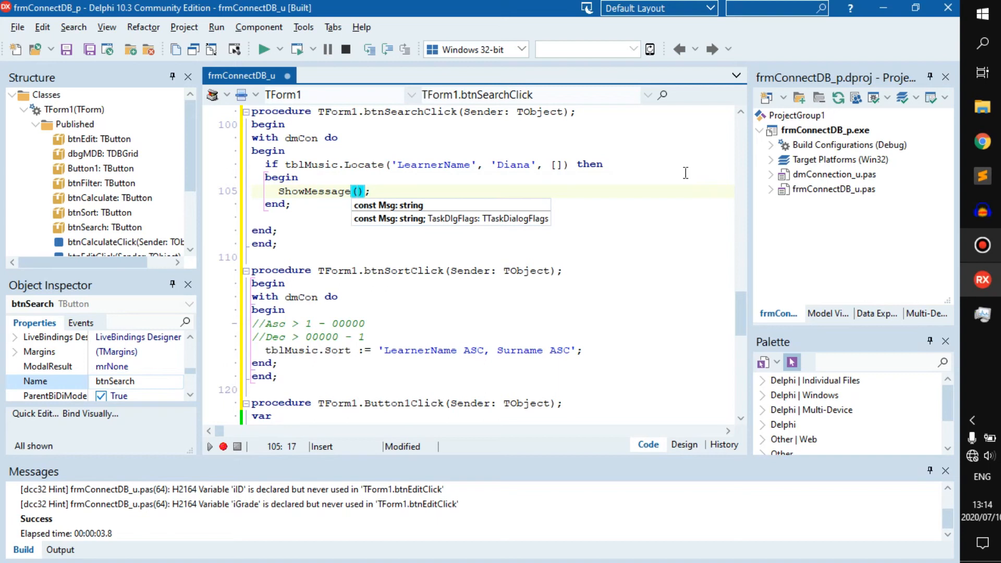
{"action": "type", "text": "'"}
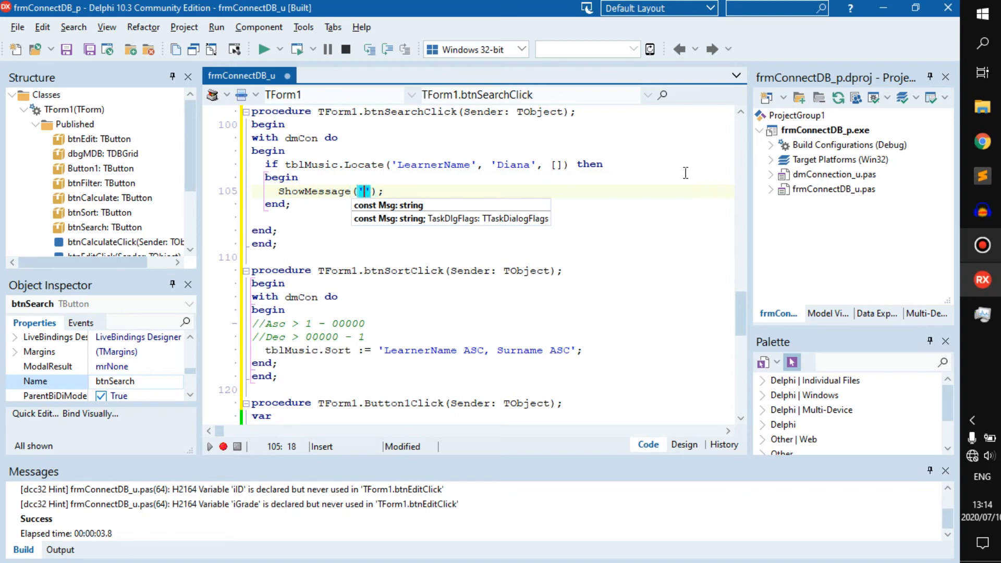
{"action": "type", "text": "Learner f"}
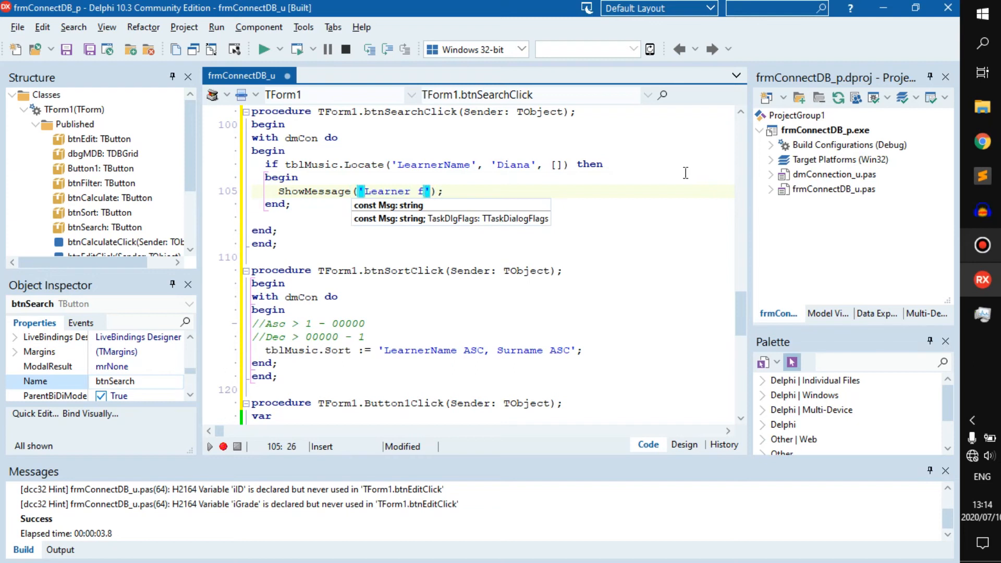
{"action": "type", "text": "ound at"}
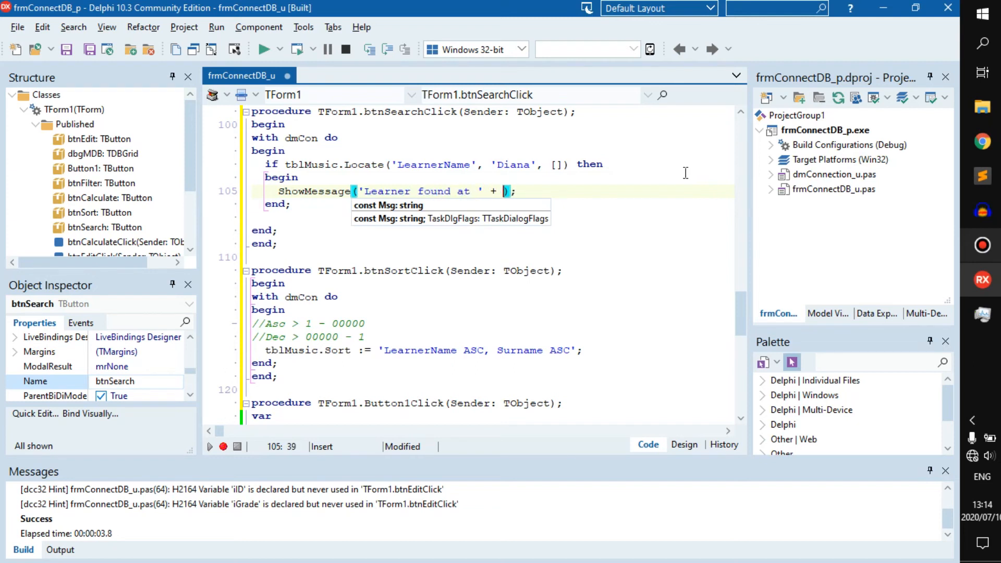
Check field names, then append IntToStr(tblMusic['LearnerNo']) and an else 'Learner not found' branch.
{"action": "left_click", "coordinate": [684, 444]}
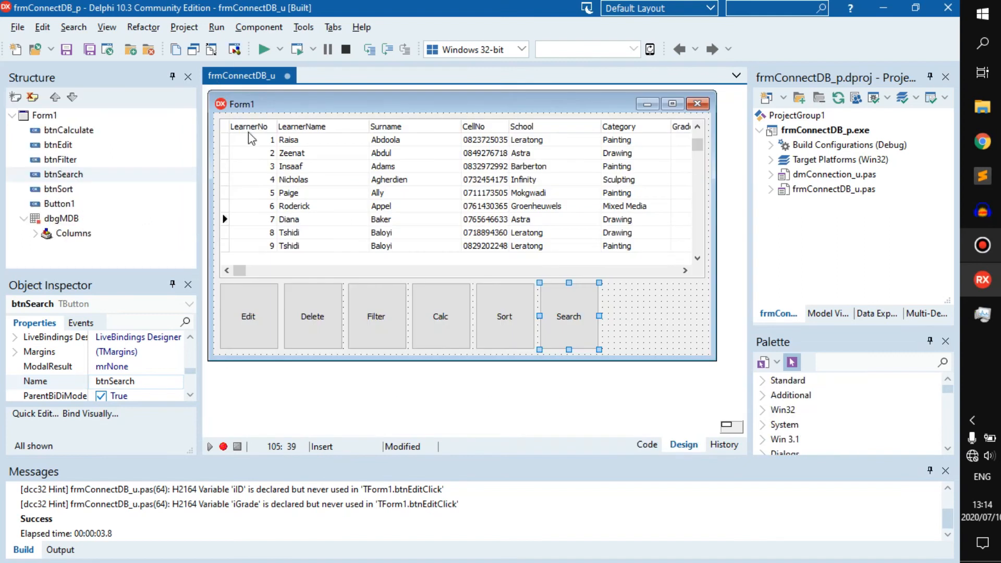
{"action": "left_click", "coordinate": [646, 444]}
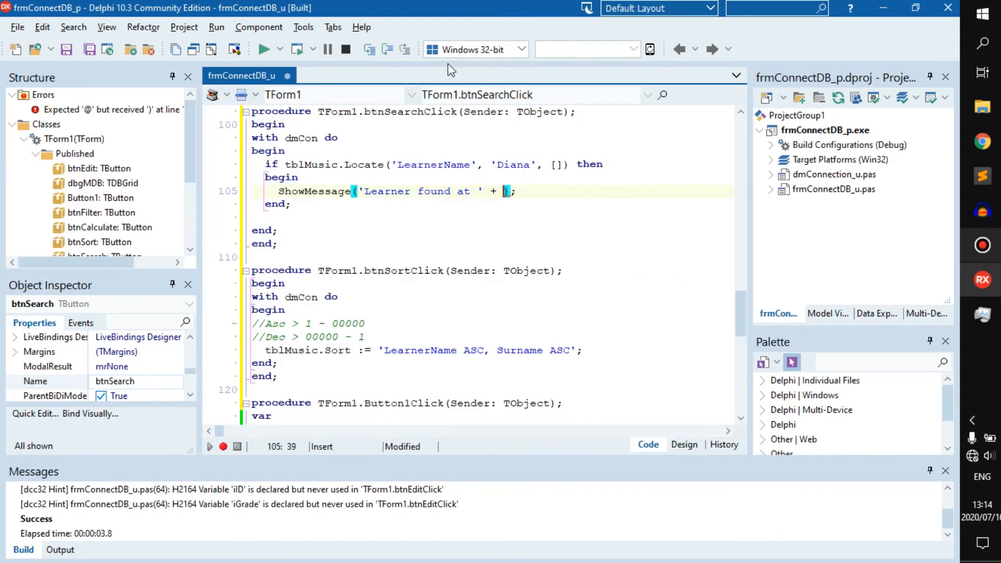
{"action": "type", "text": "tblMusic."}
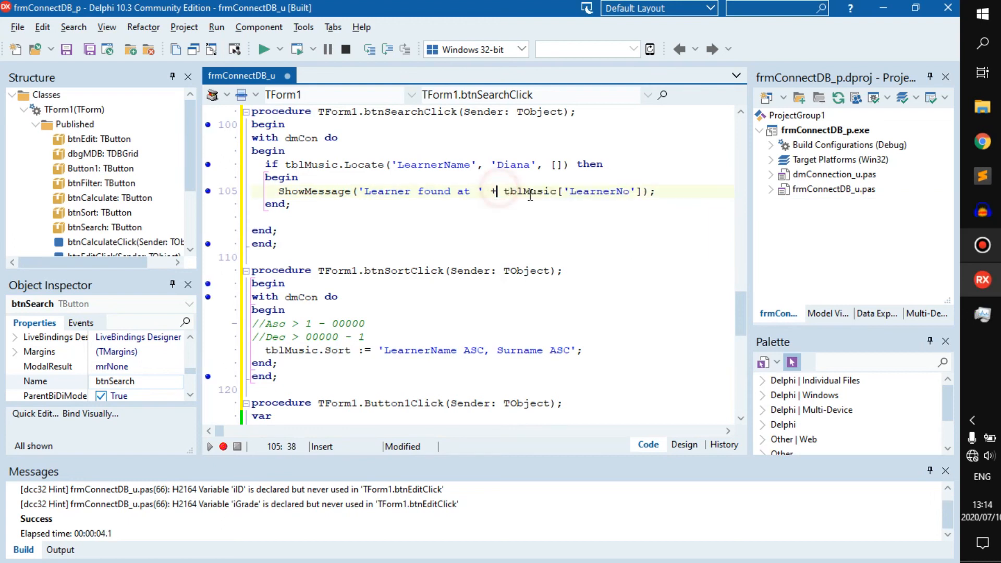
{"action": "type", "text": "intt"}
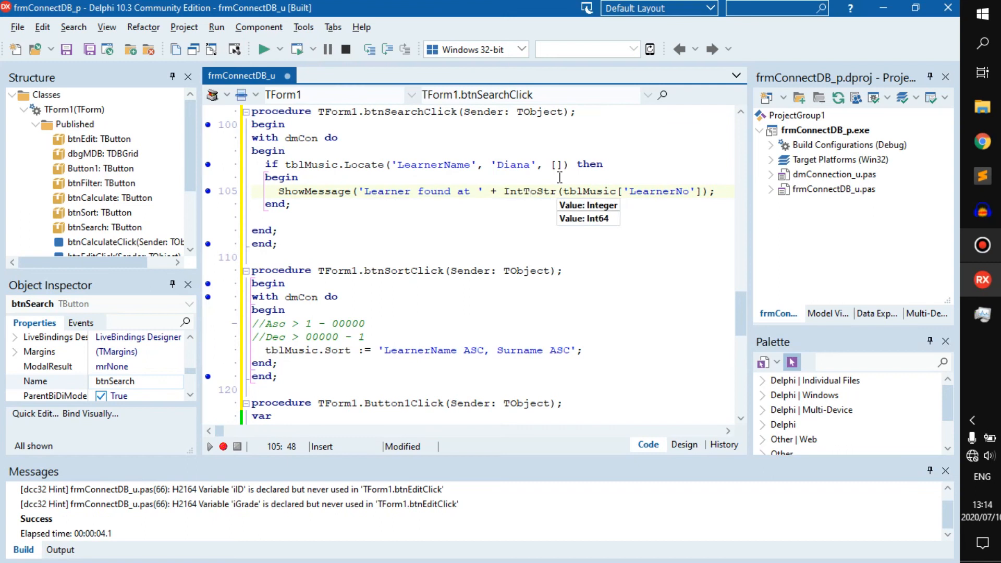
{"action": "type", "text": ")"}
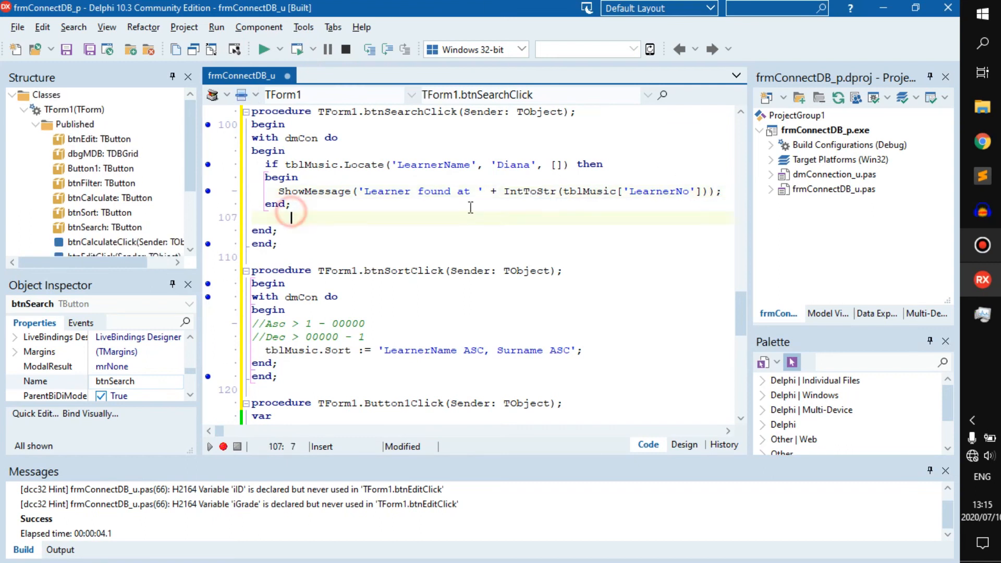
{"action": "type", "text": "else"}
{"action": "type", "text": "ShowMessage('Learner not found');"}
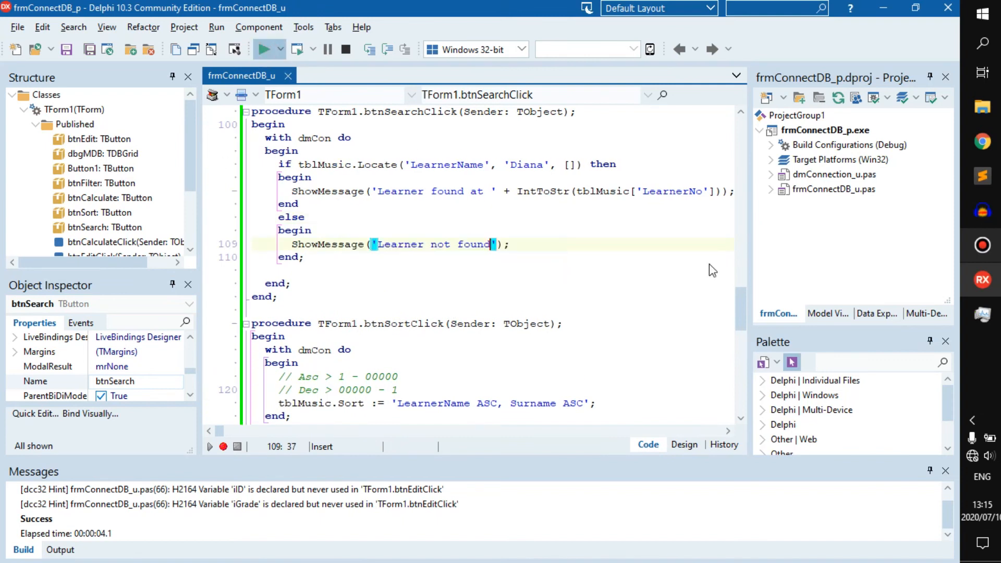
Run the app and search for Diana, getting 'Learner found at 7'.
{"action": "left_click", "coordinate": [263, 48]}
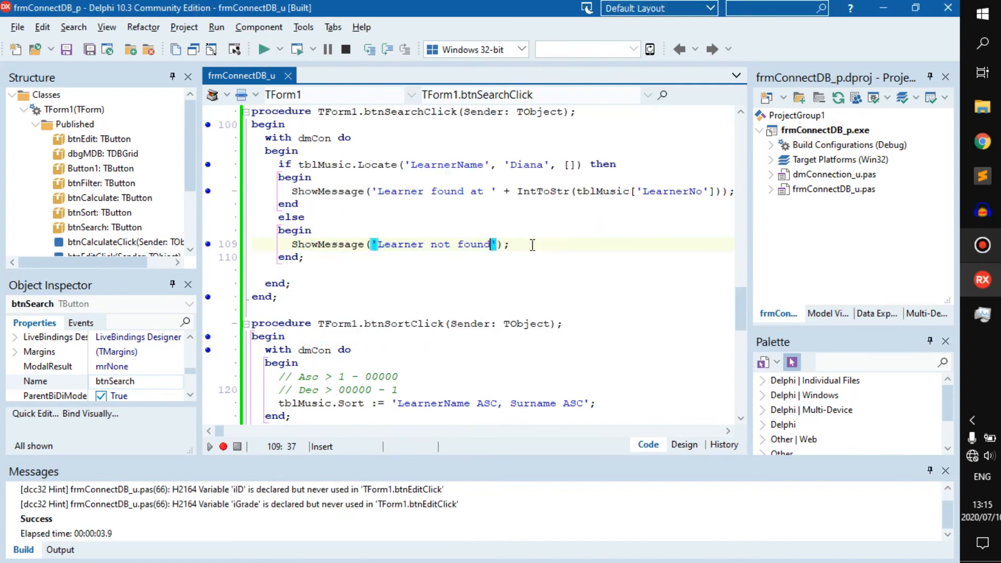
{"action": "left_click", "coordinate": [264, 49]}
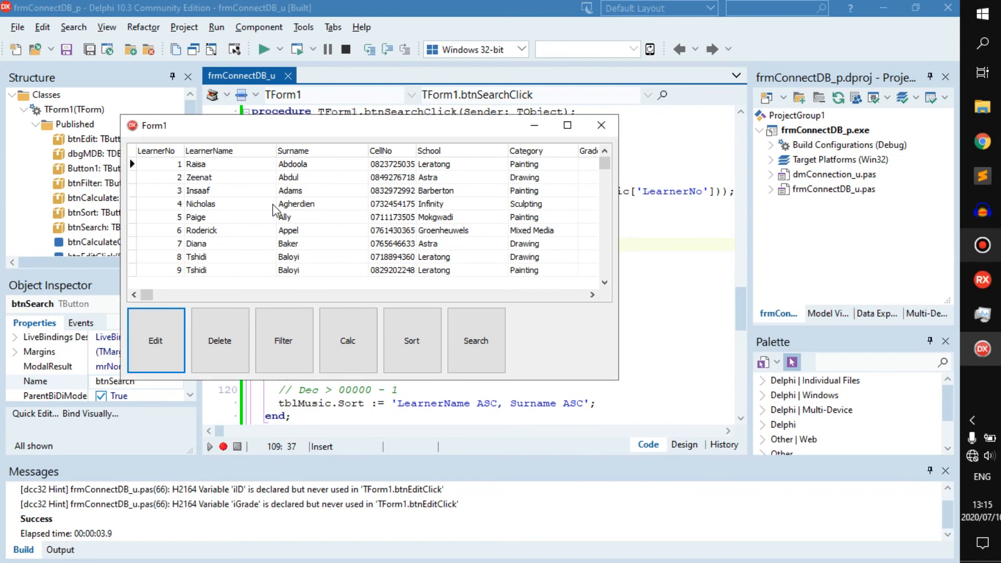
{"action": "mouse_move", "coordinate": [402, 295]}
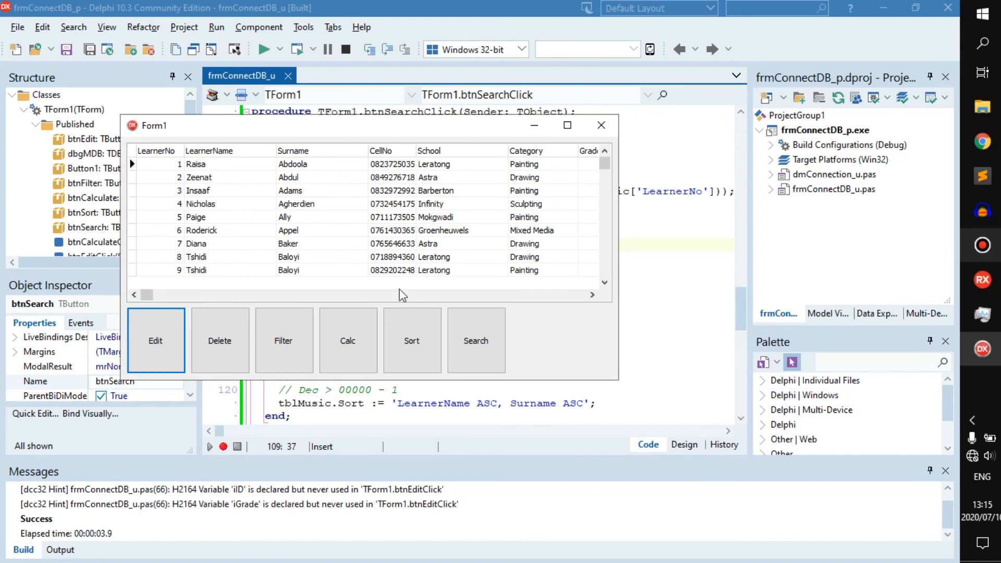
{"action": "left_click", "coordinate": [476, 340]}
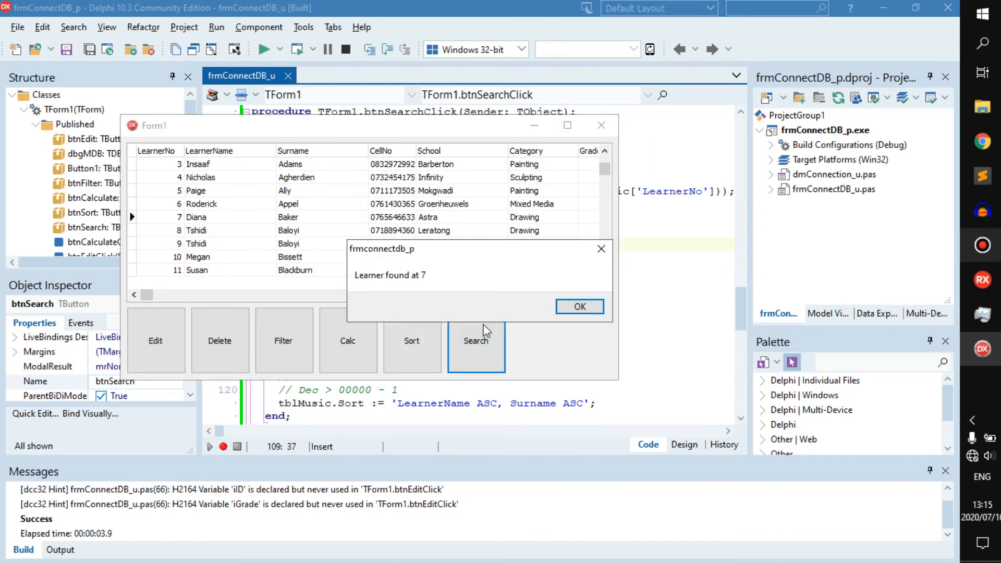
{"action": "left_click", "coordinate": [578, 307]}
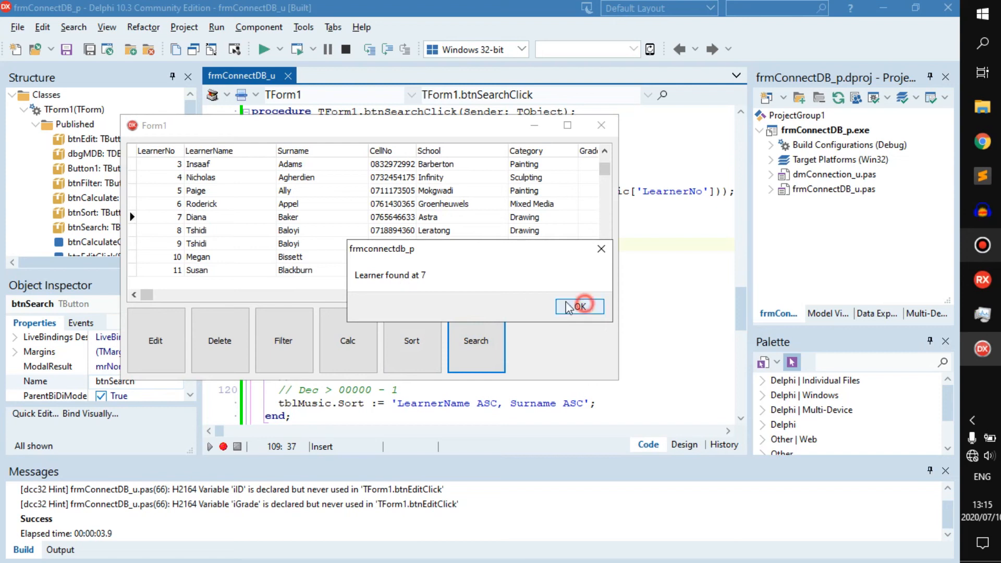
{"action": "left_click", "coordinate": [579, 306]}
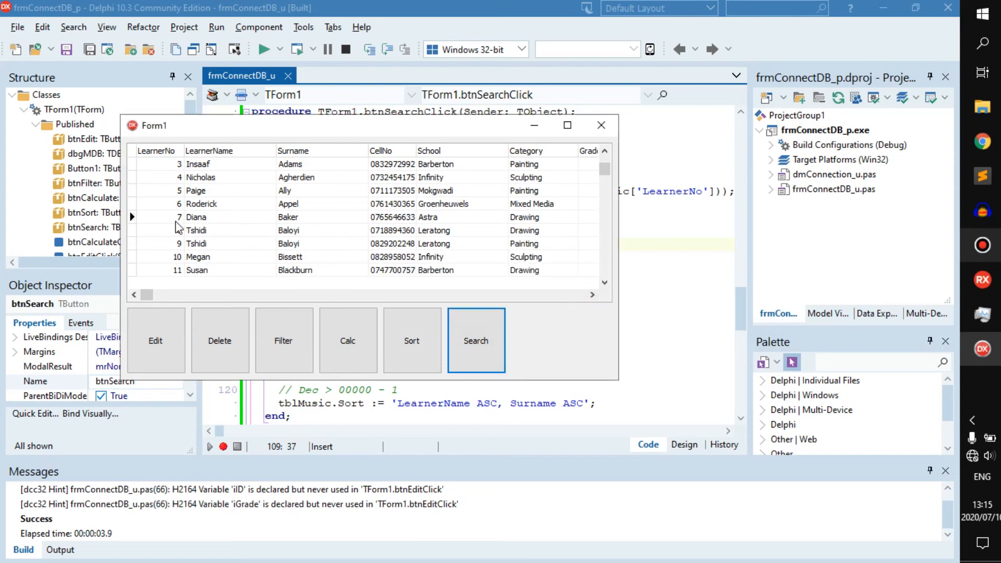
Sort the learners by name and search for Diana again.
{"action": "left_click", "coordinate": [412, 340]}
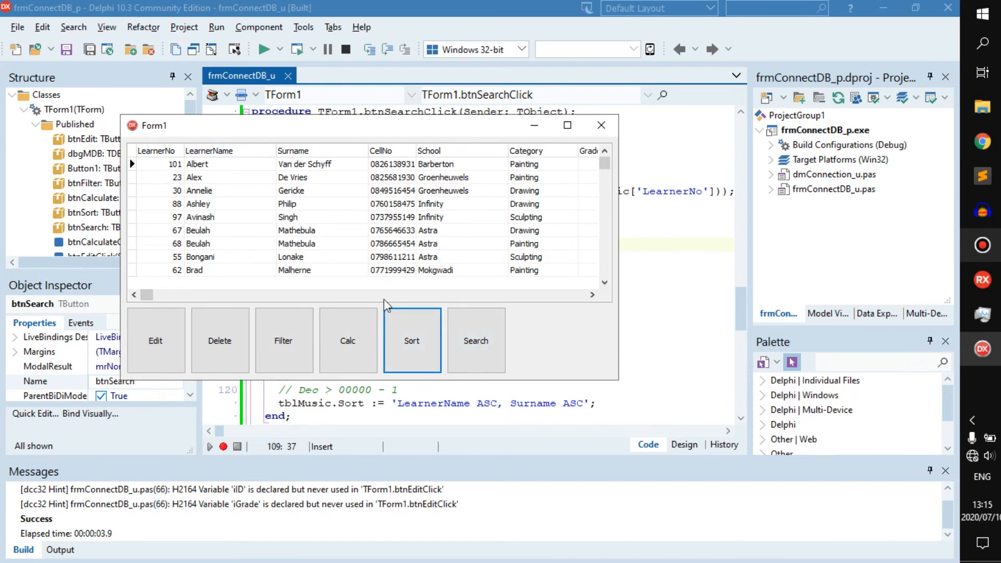
{"action": "left_click", "coordinate": [475, 341]}
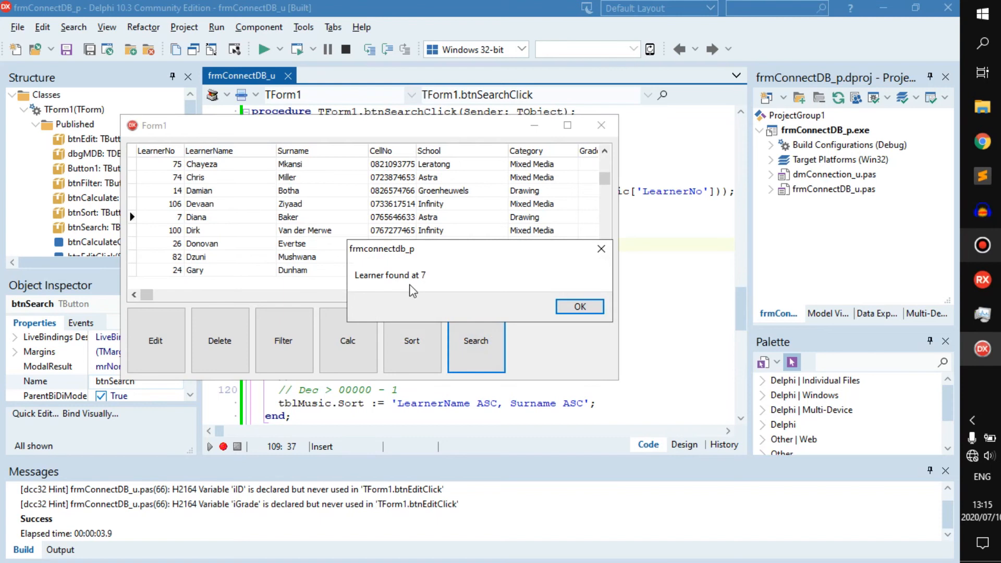
{"action": "left_click", "coordinate": [579, 307]}
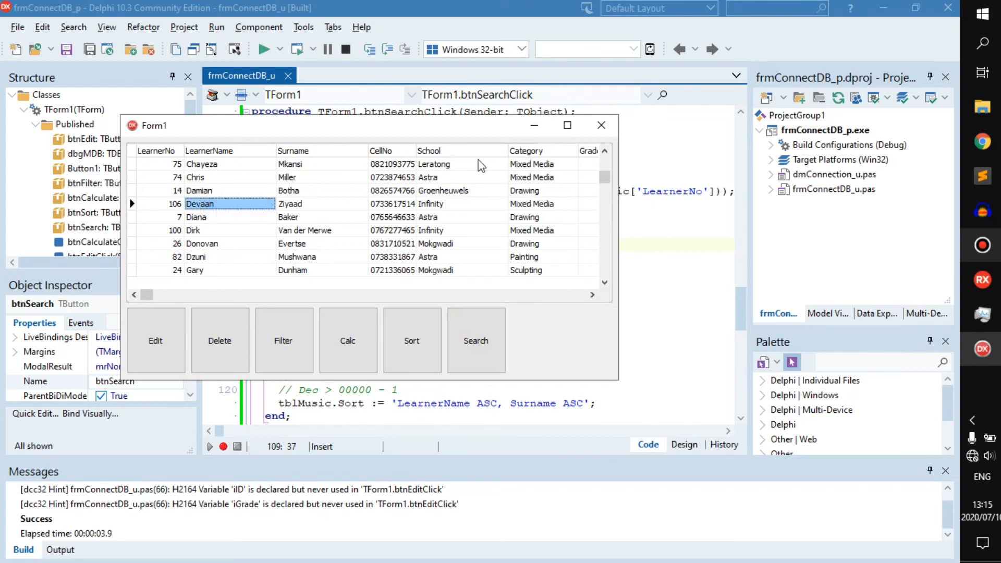
{"action": "mouse_move", "coordinate": [219, 225]}
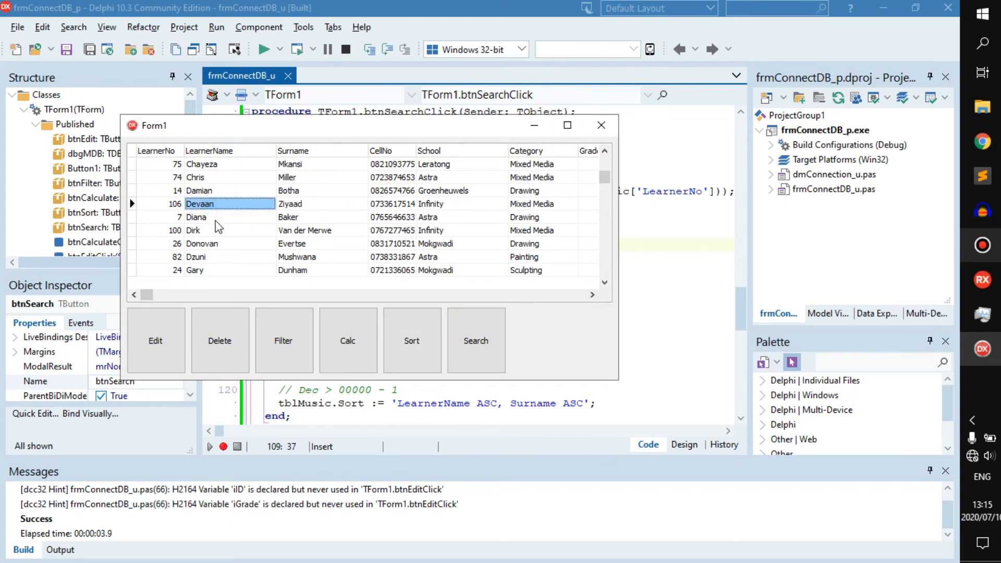
Close the running app, add loCaseInsensitive to the Locate options, and capitalise 'Diana'.
{"action": "left_click", "coordinate": [600, 125]}
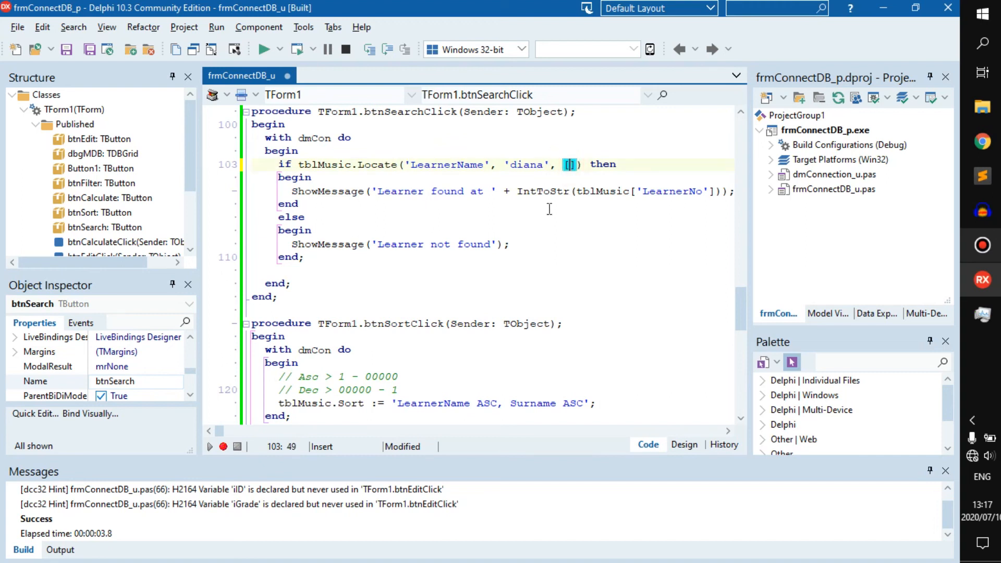
{"action": "type", "text": "loCaseInsensitive"}
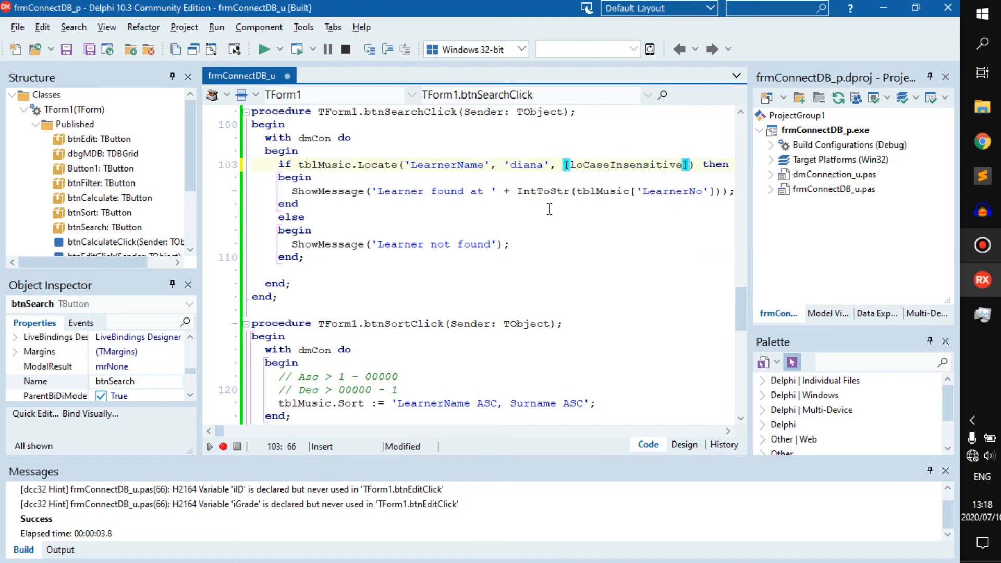
{"action": "left_click", "coordinate": [588, 165]}
{"action": "type", "text": "D"}
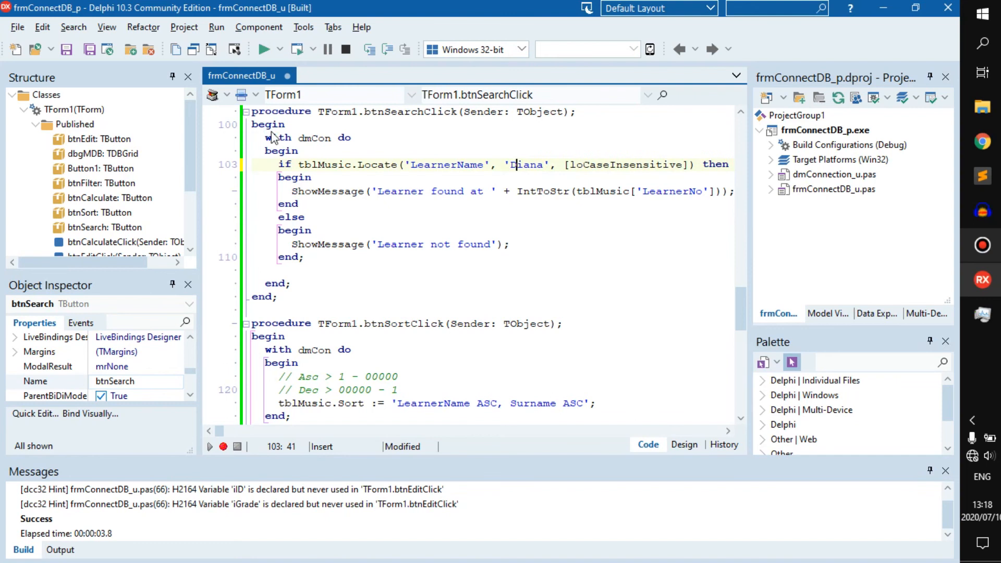
{"action": "left_click", "coordinate": [684, 444]}
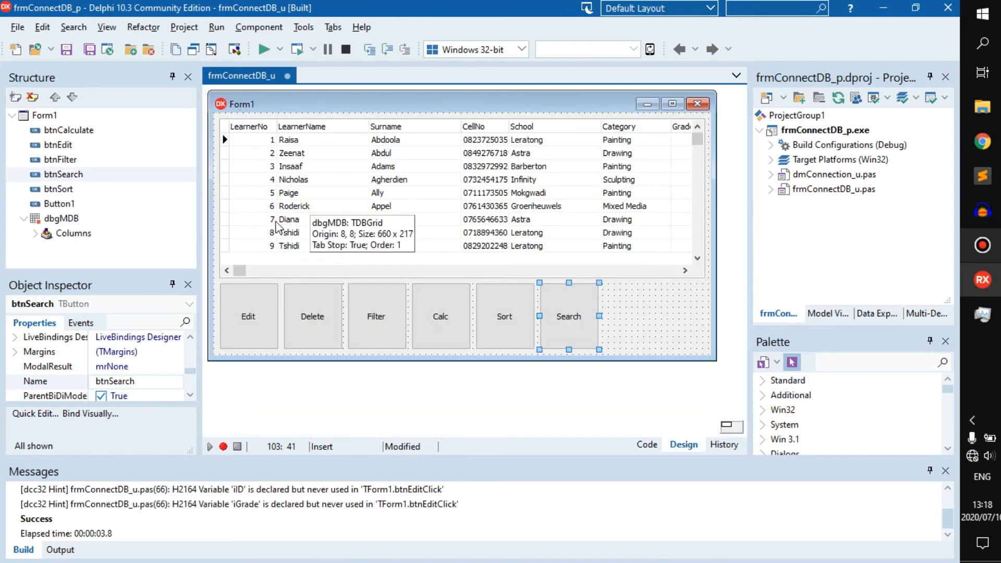
{"action": "left_click", "coordinate": [647, 445]}
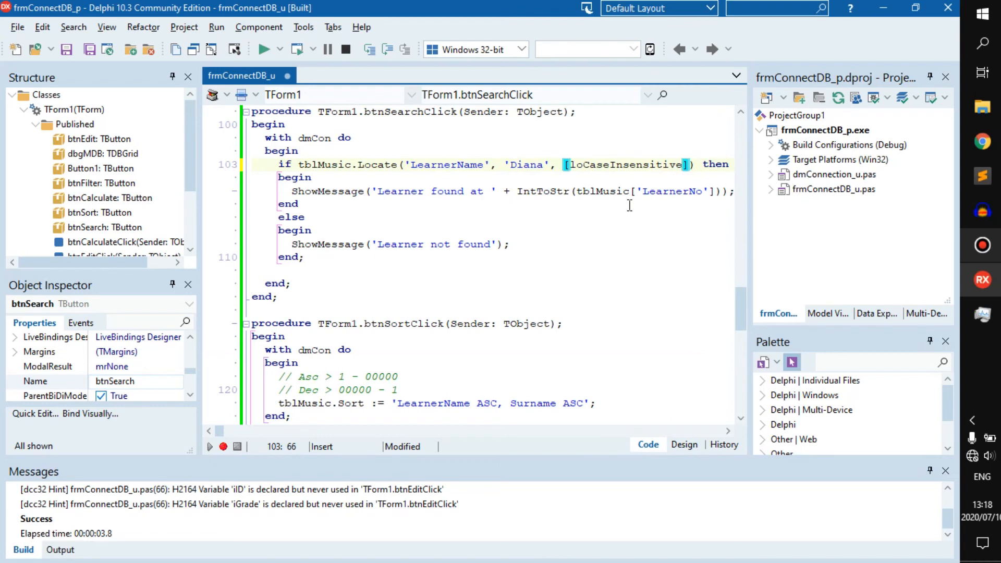
Add loPartialKey after loCaseInsensitive and select 'Diana' to shorten it to 'Dia'.
{"action": "type", "text": ","}
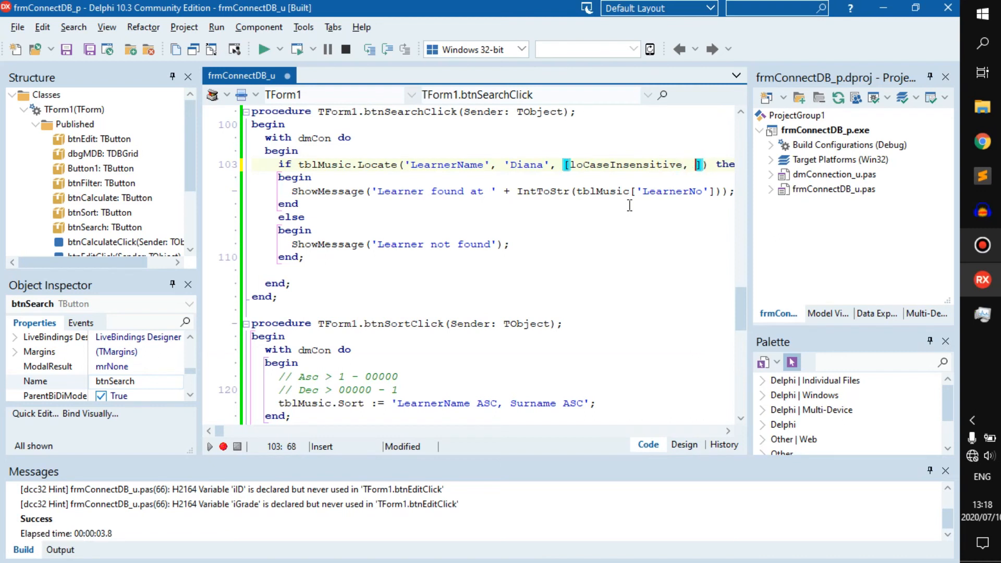
{"action": "type", "text": "lop"}
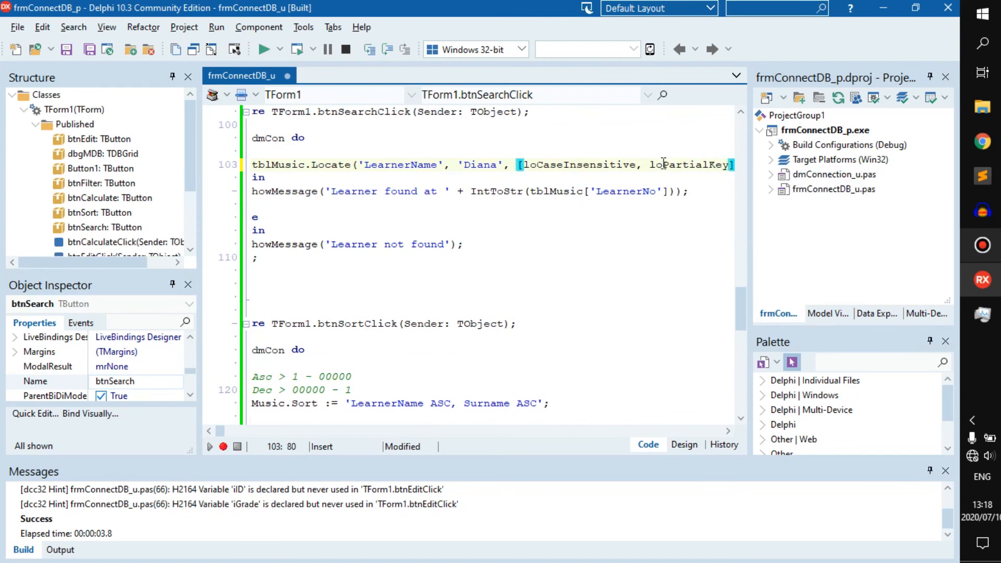
{"action": "double_click", "coordinate": [688, 165]}
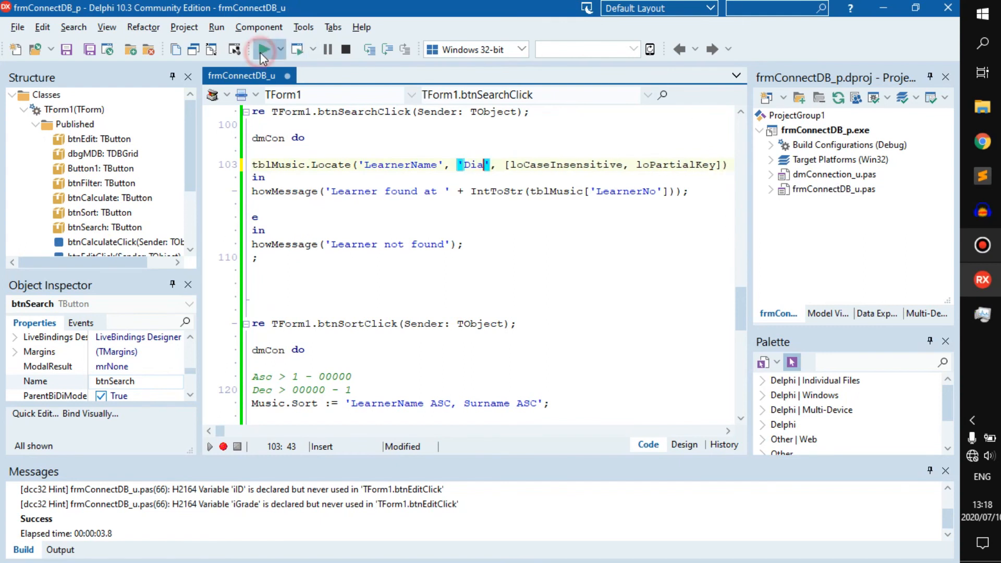
Run the app and search 'Dia', which finds learner 7 with partial matching.
{"action": "left_click", "coordinate": [263, 49]}
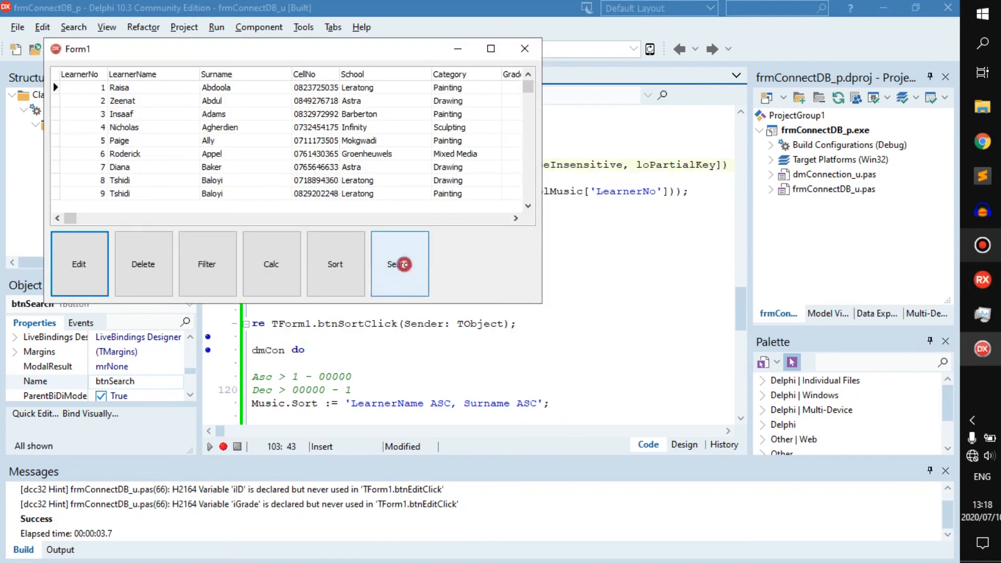
{"action": "left_click", "coordinate": [399, 264]}
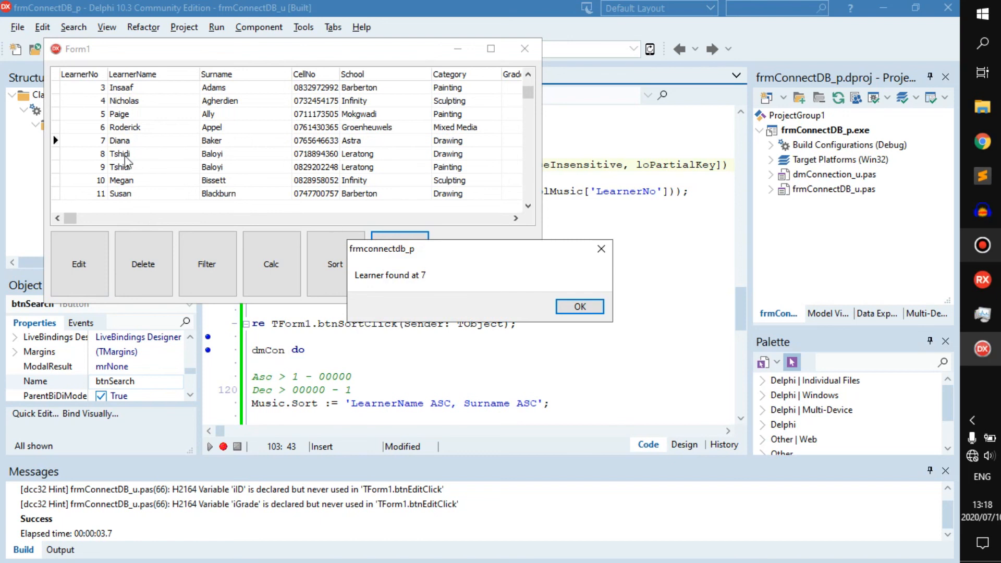
{"action": "left_click", "coordinate": [578, 307]}
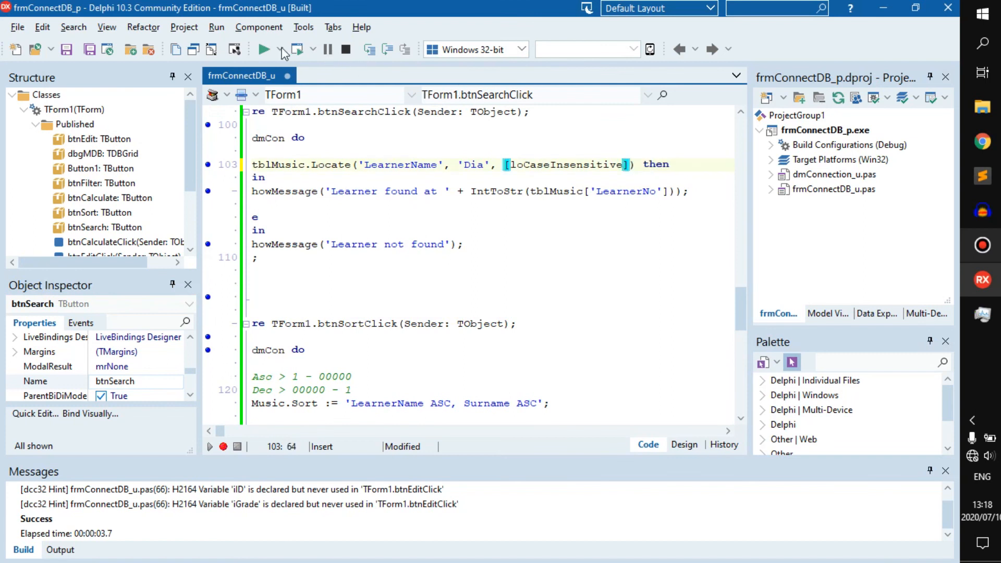
Without loPartialKey, run and search 'Dia' again, getting 'Learner not found'.
{"action": "left_click", "coordinate": [419, 284]}
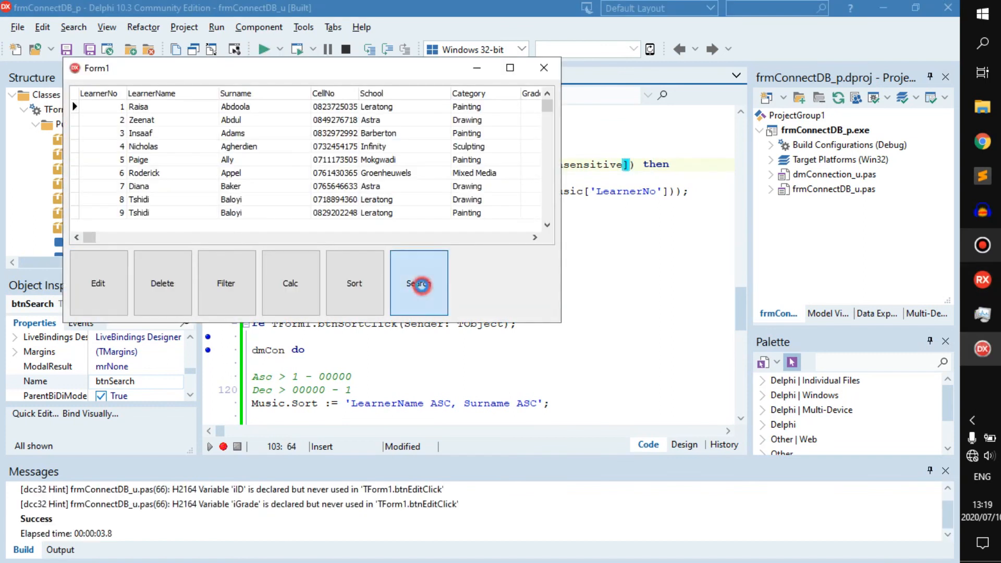
{"action": "left_click", "coordinate": [418, 283]}
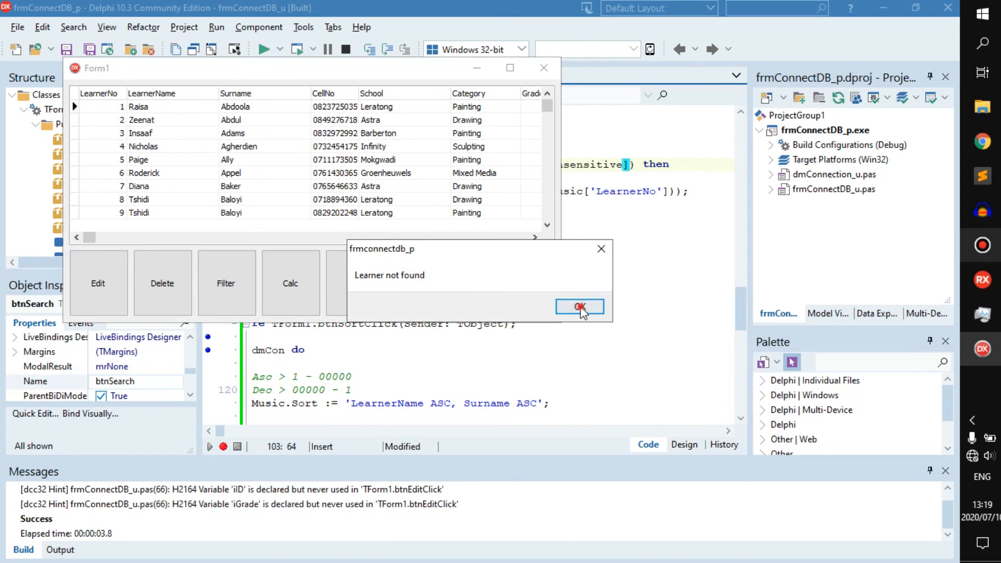
{"action": "left_click", "coordinate": [578, 306]}
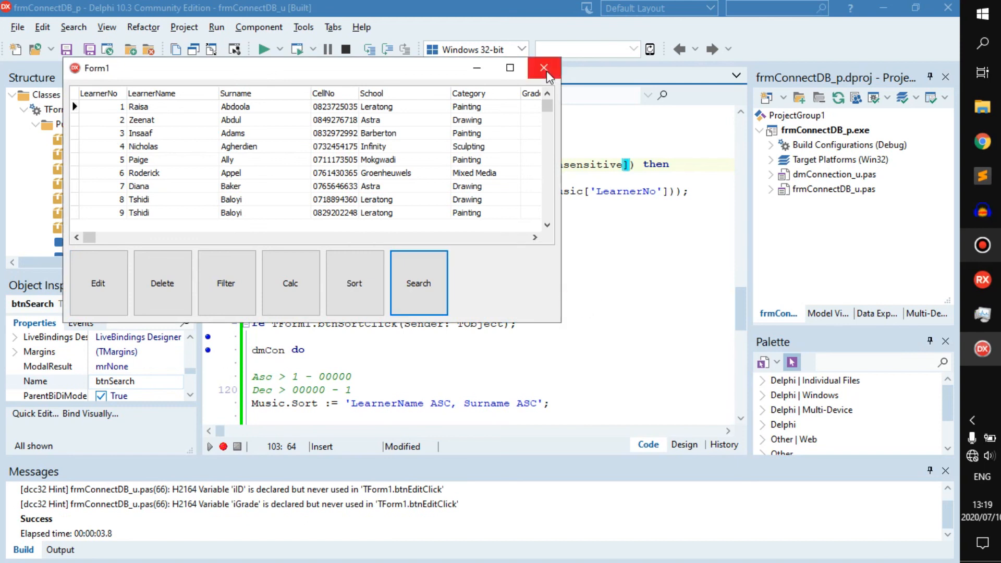
{"action": "left_click", "coordinate": [544, 67]}
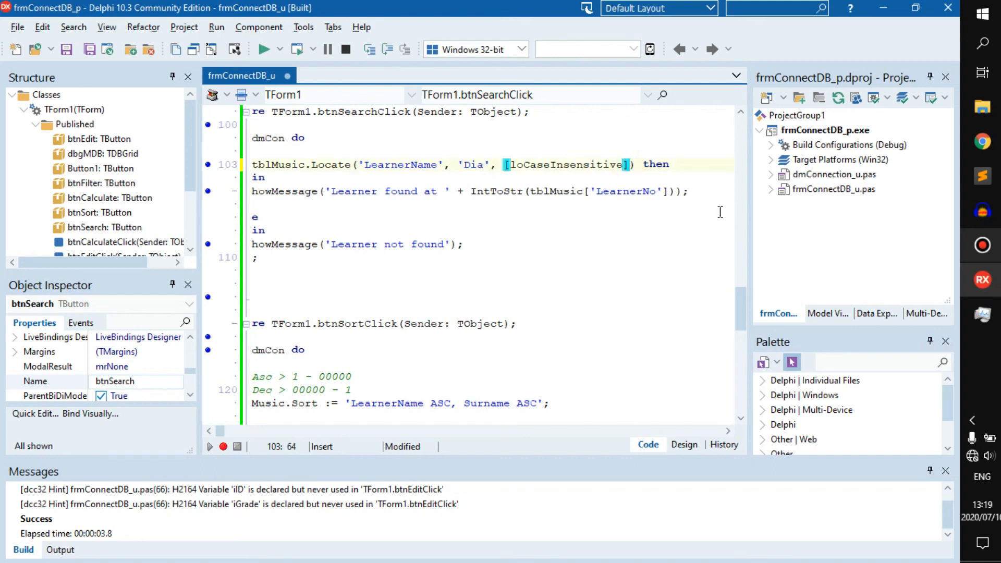
Re-add loPartialKey next to loCaseInsensitive in the Locate options.
{"action": "type", "text": ", lo"}
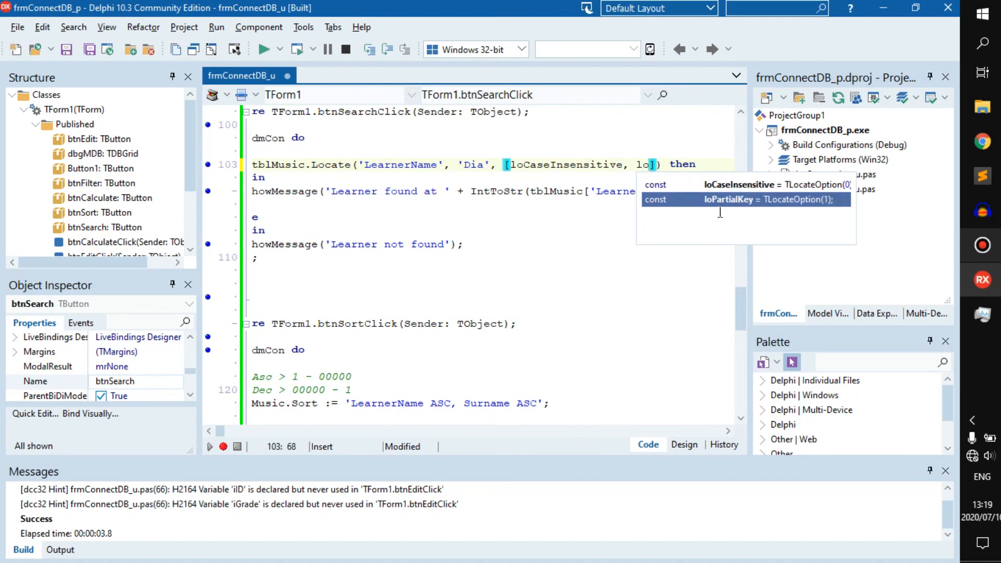
{"action": "left_click", "coordinate": [728, 199]}
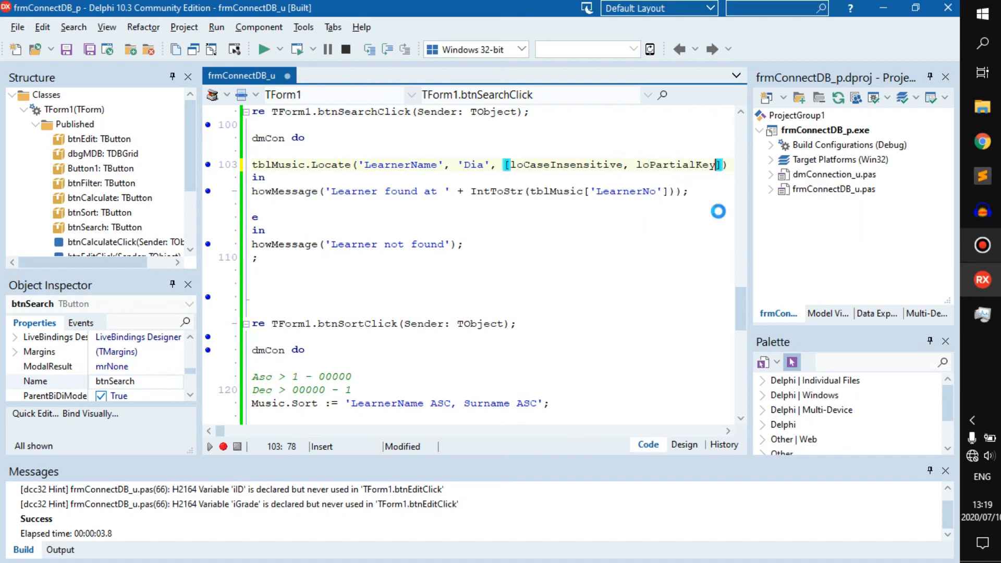
{"action": "left_click", "coordinate": [683, 445]}
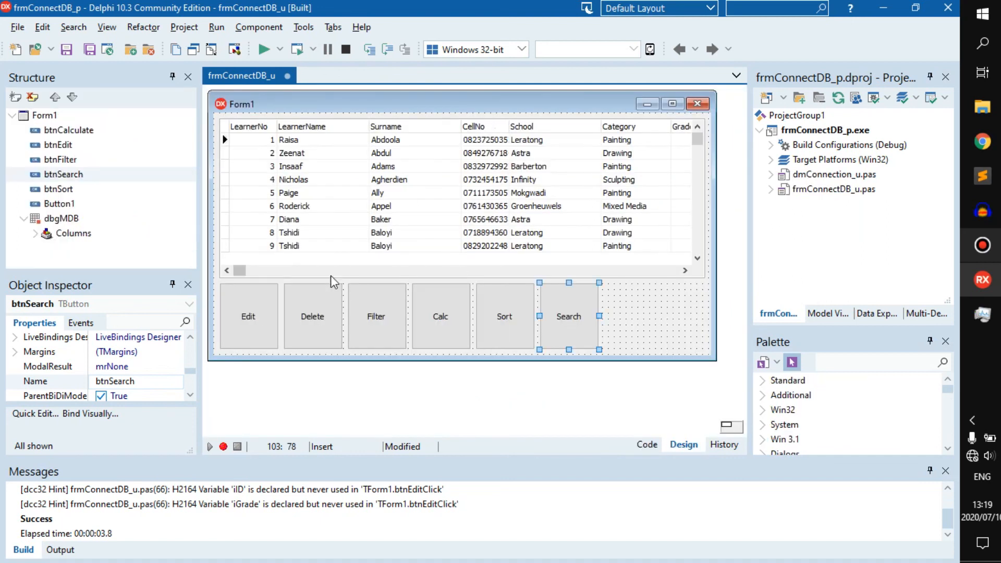
Scroll the DBGrid to view the Grade and Price columns, then return to the Search handler code.
{"action": "left_click_drag", "start_coordinate": [241, 270], "coordinate": [391, 270]}
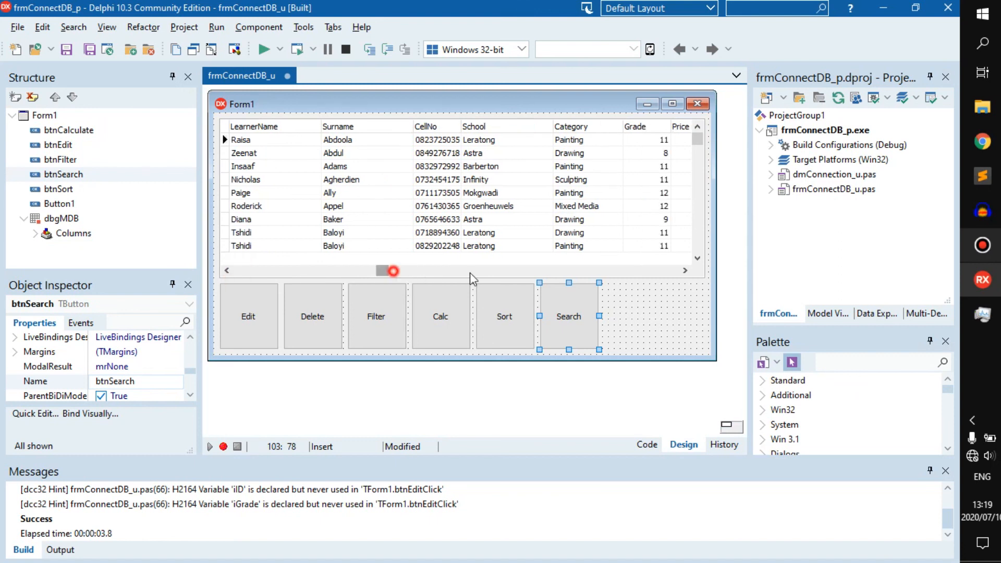
{"action": "left_click", "coordinate": [567, 316]}
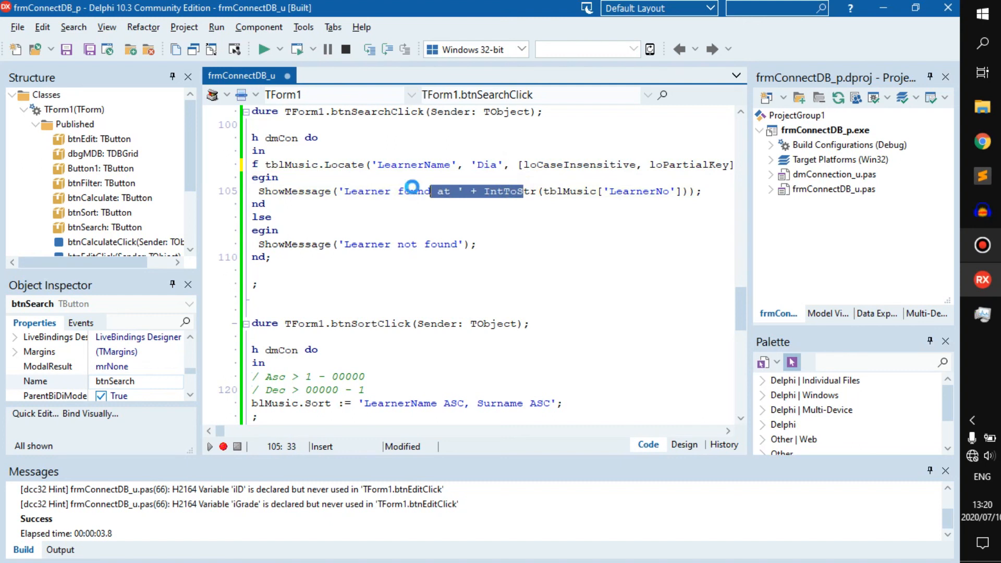
{"action": "left_click", "coordinate": [683, 445]}
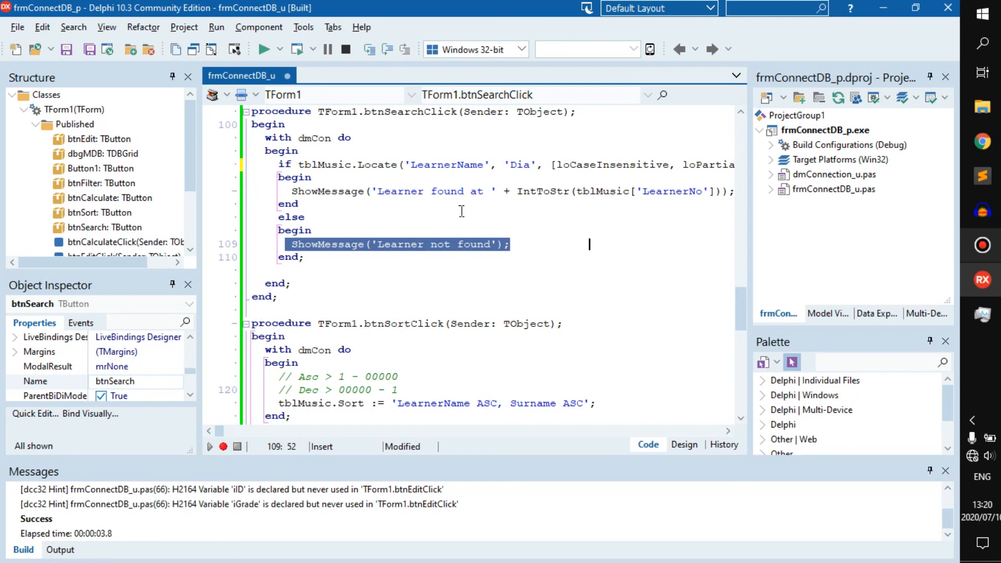
{"action": "mouse_move", "coordinate": [962, 246]}
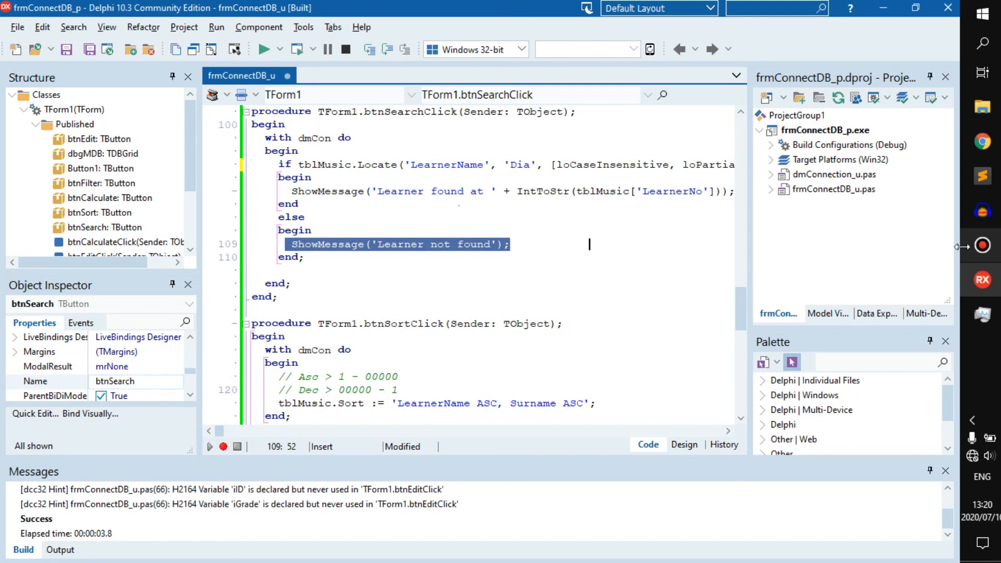